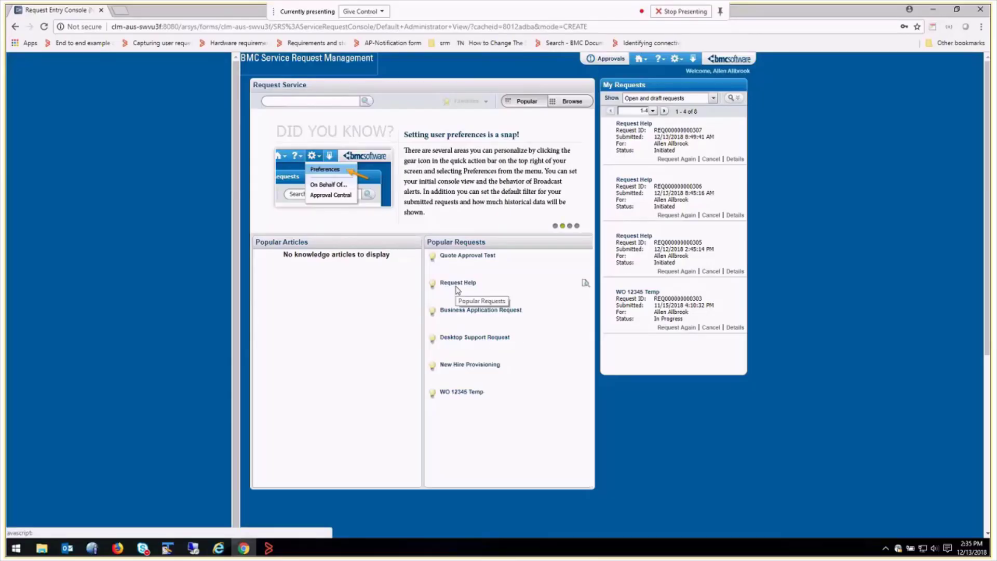
# Submit a Request Help request with its issue type selected, then close its process view.
pyautogui.click(457, 283)
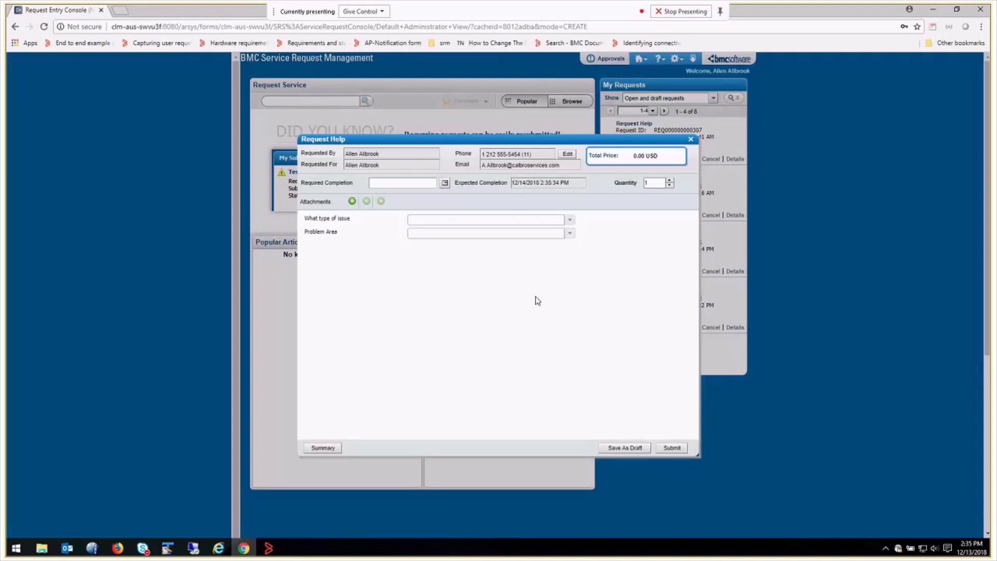
pyautogui.click(569, 220)
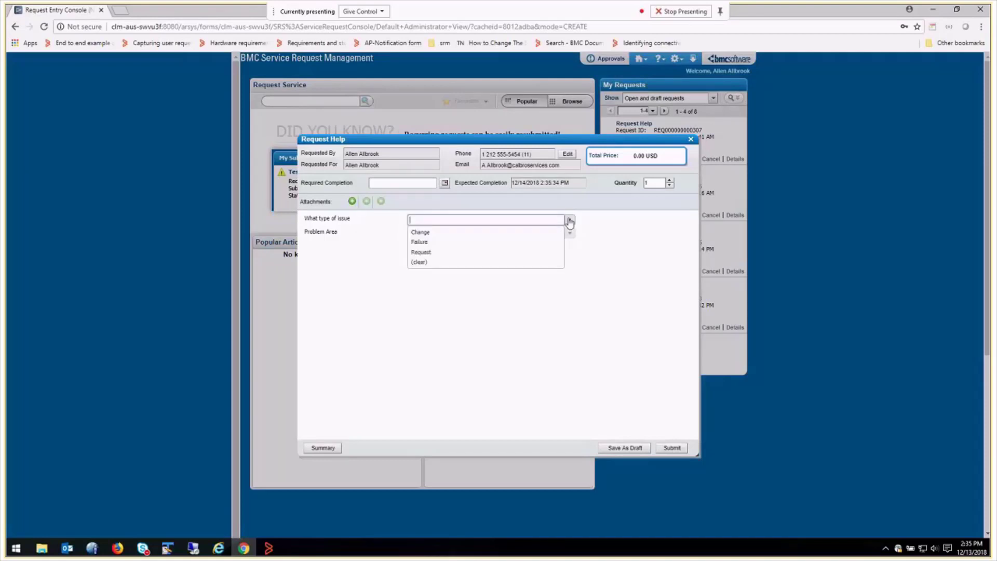
pyautogui.click(420, 241)
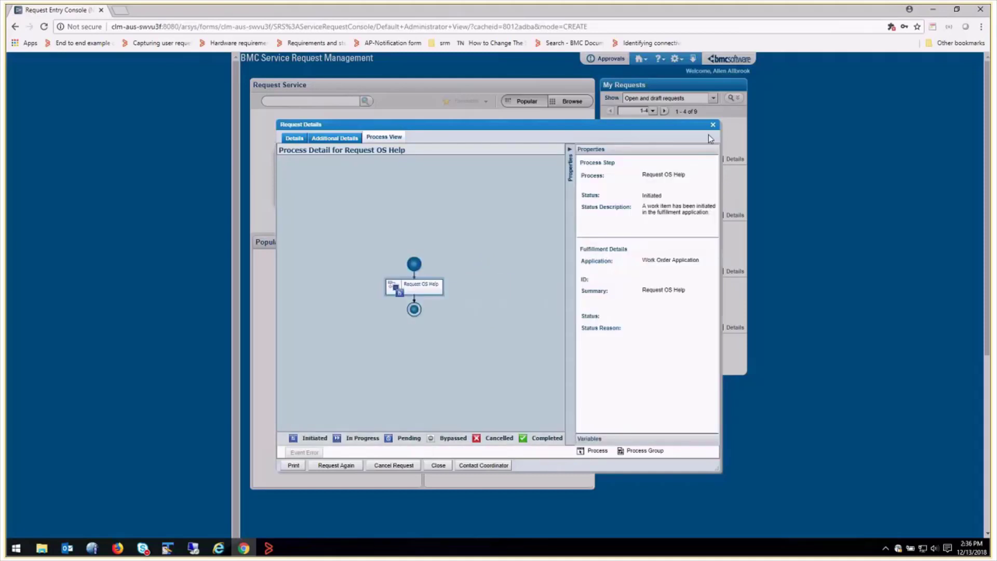
pyautogui.moveTo(713, 126)
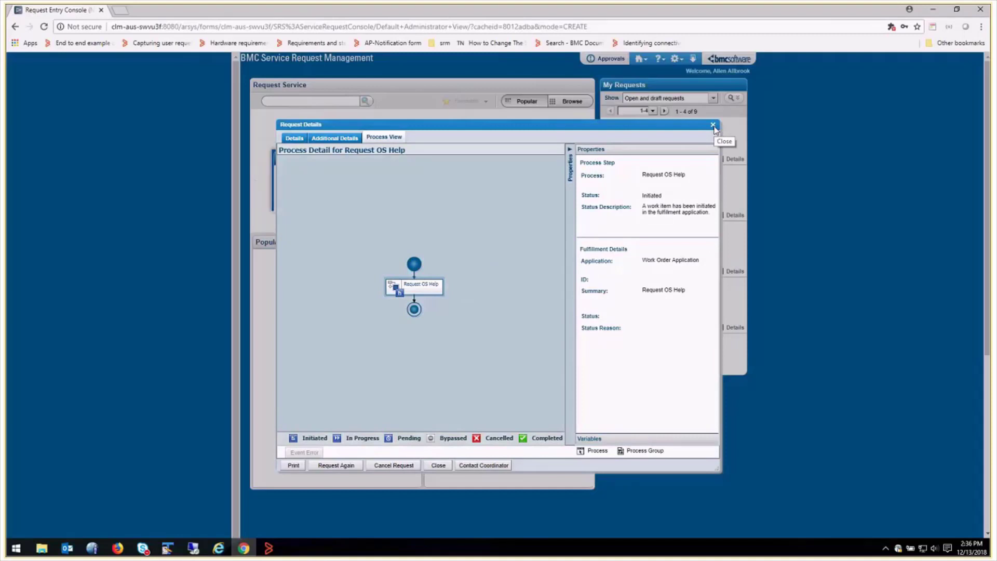
pyautogui.click(713, 125)
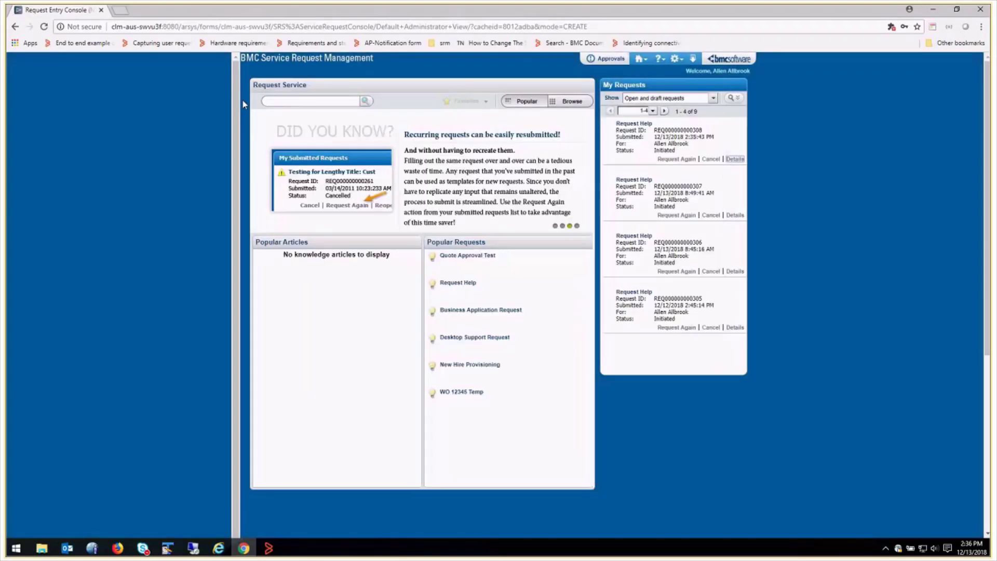
# Duplicate the console tab and search the CAI:Events form for events.
pyautogui.rightClick(57, 10)
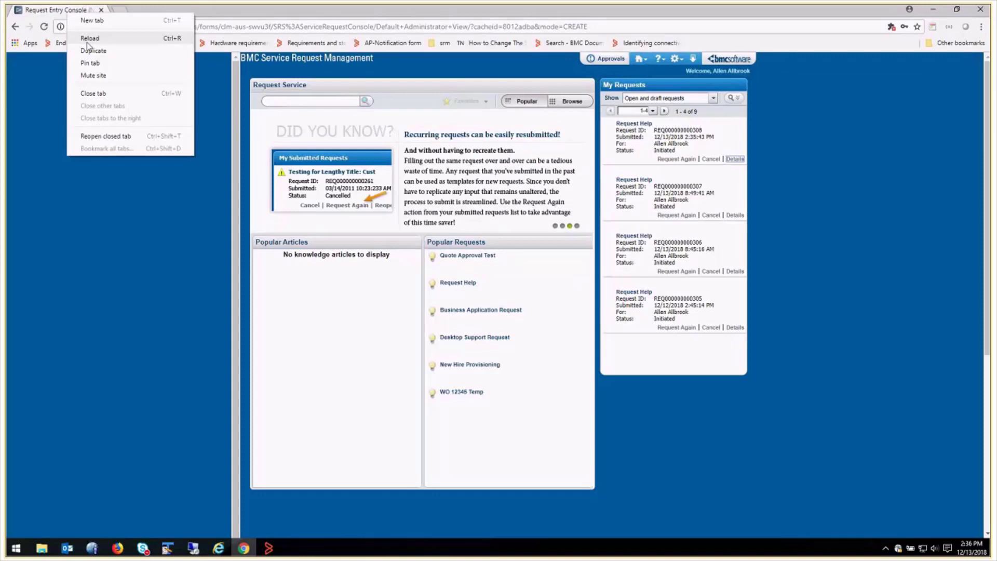
pyautogui.click(92, 51)
pyautogui.write('clm-aus-swvu3f:8080/arsys/forms/clm-aus-swvu3f/CAI:')
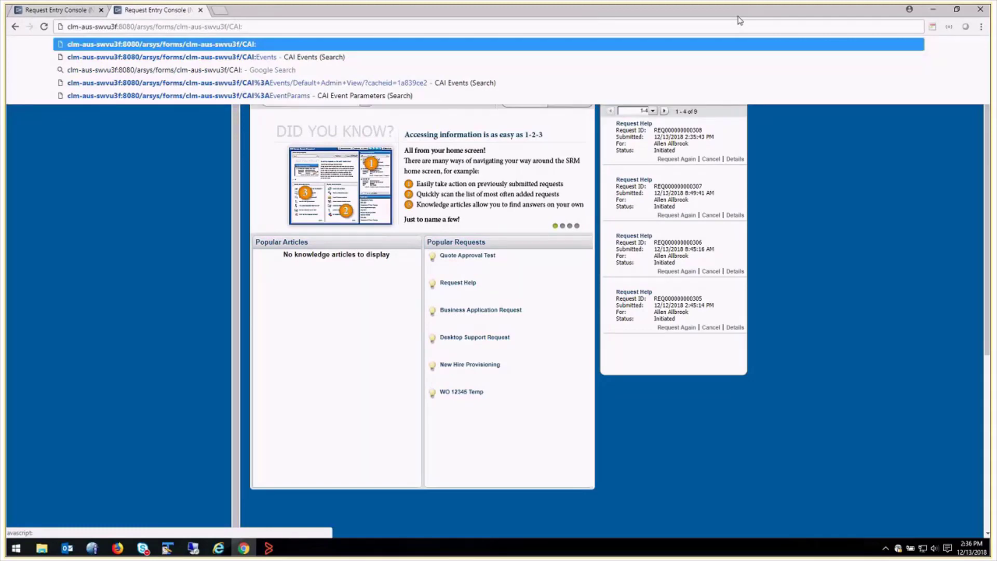
pyautogui.click(172, 58)
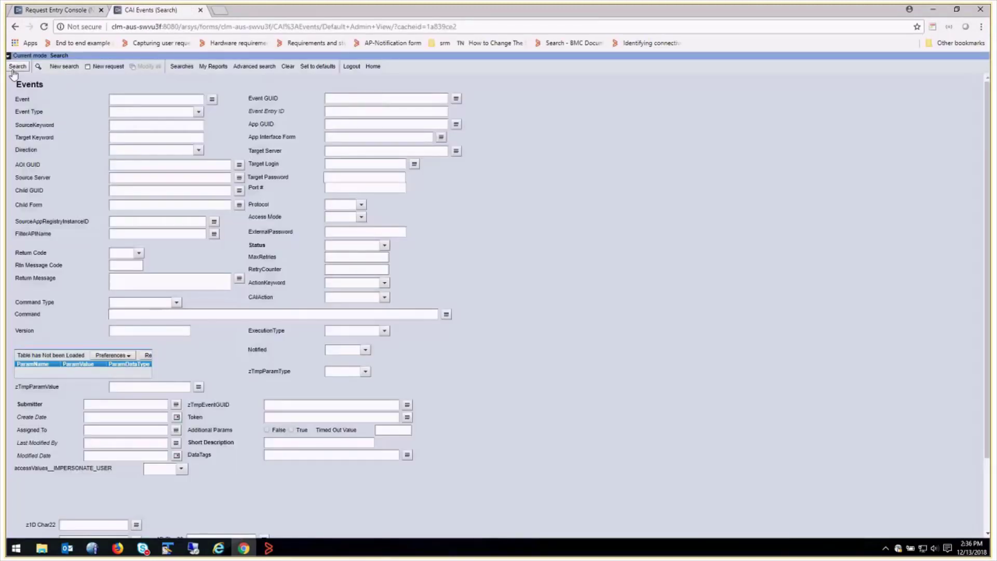
pyautogui.click(16, 66)
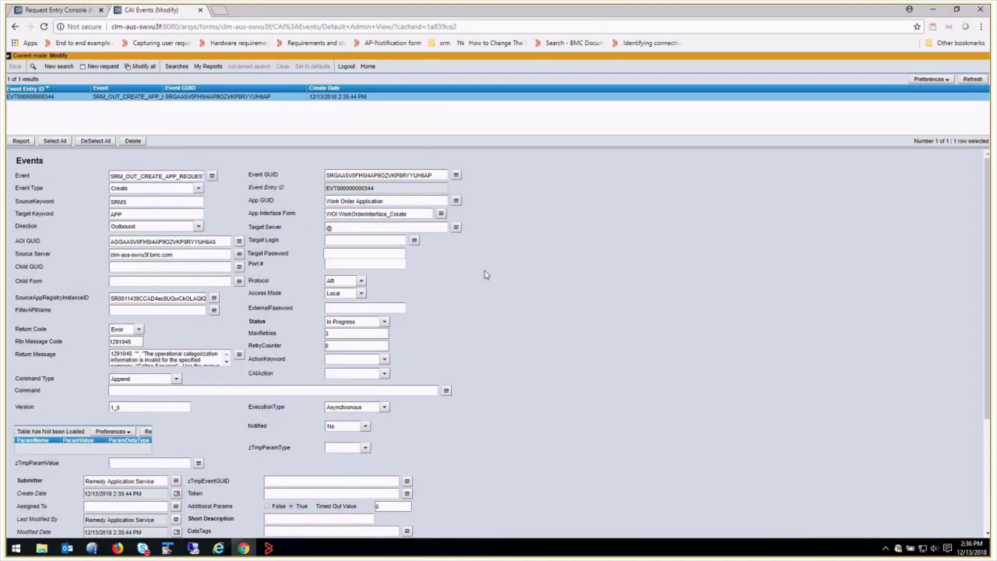
pyautogui.moveTo(202, 335)
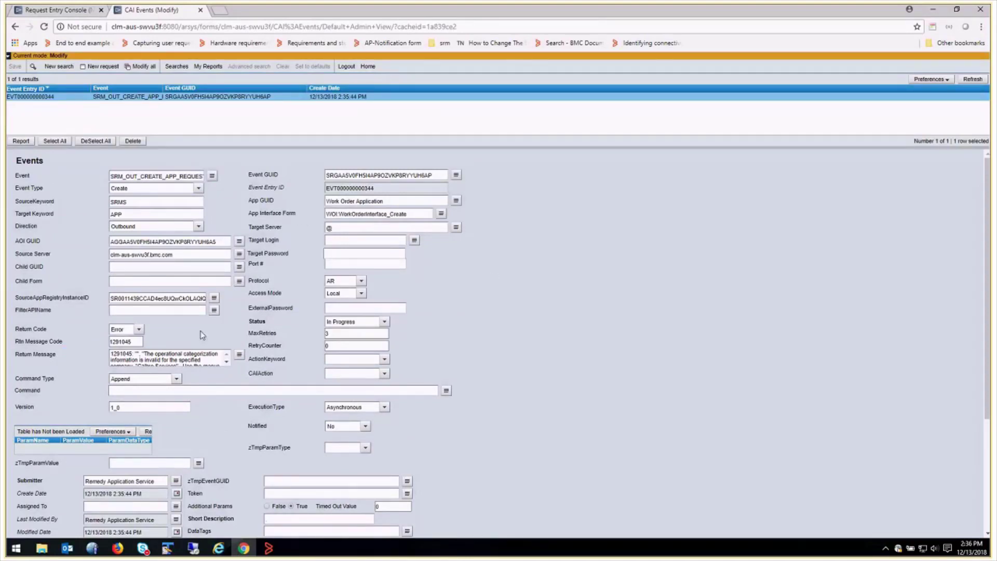
# Read the event's categorization error message and copy its Event GUID.
pyautogui.click(239, 355)
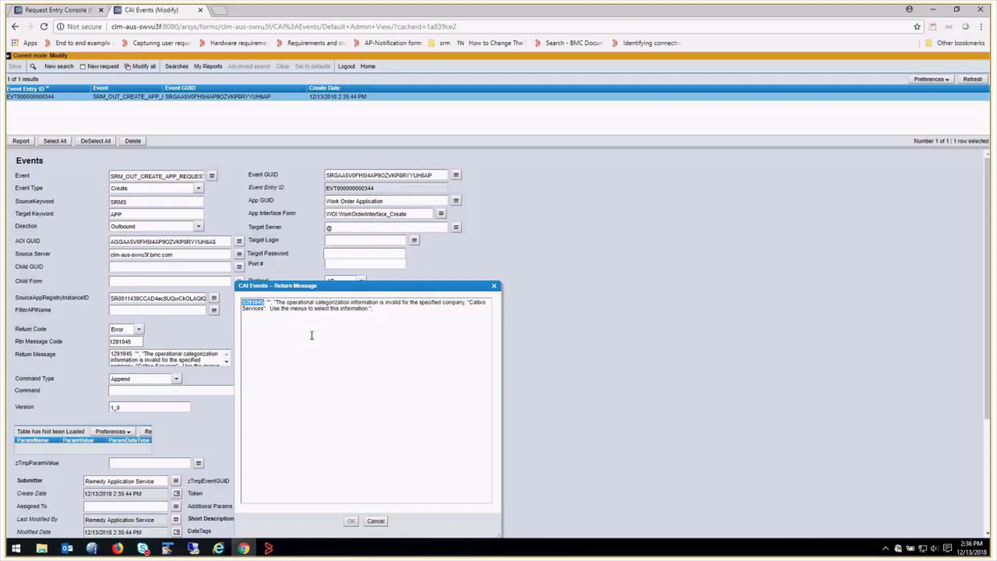
pyautogui.moveTo(392, 327)
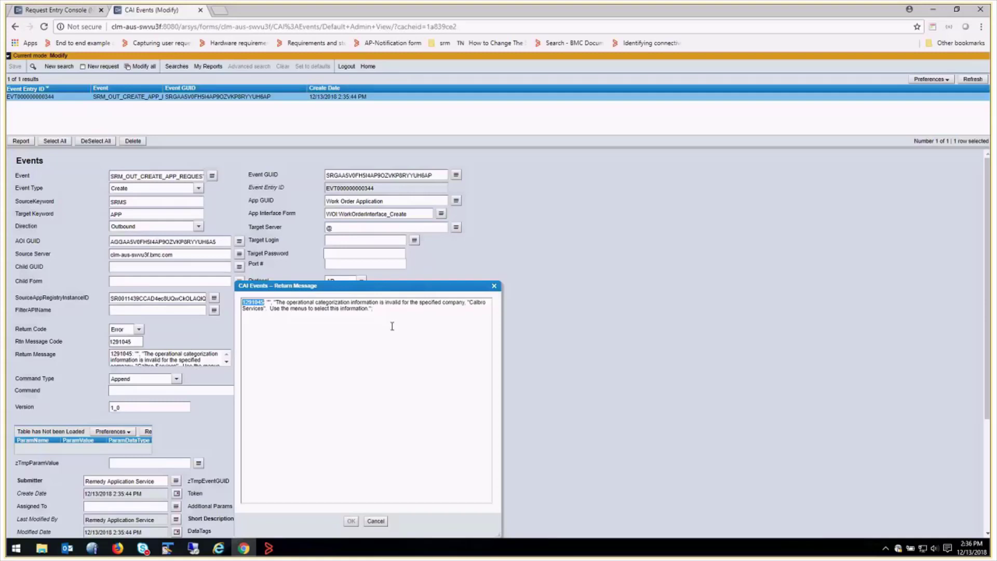
pyautogui.moveTo(473, 295)
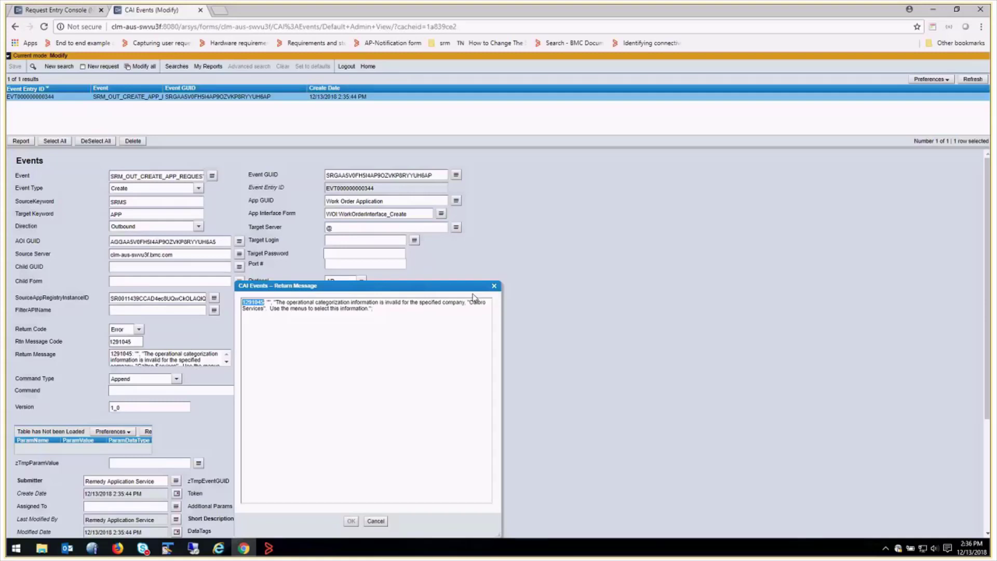
pyautogui.click(350, 521)
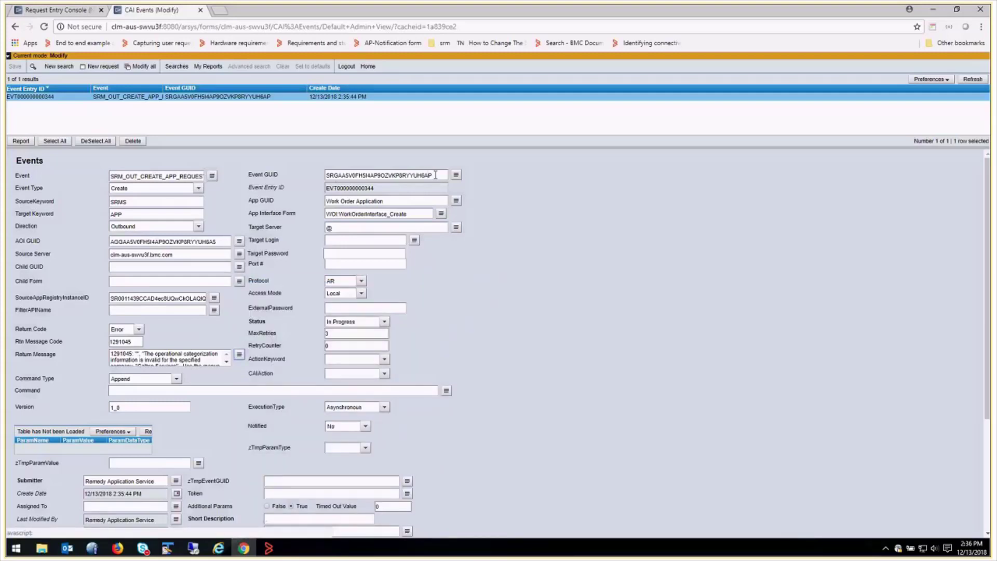
pyautogui.doubleClick(383, 174)
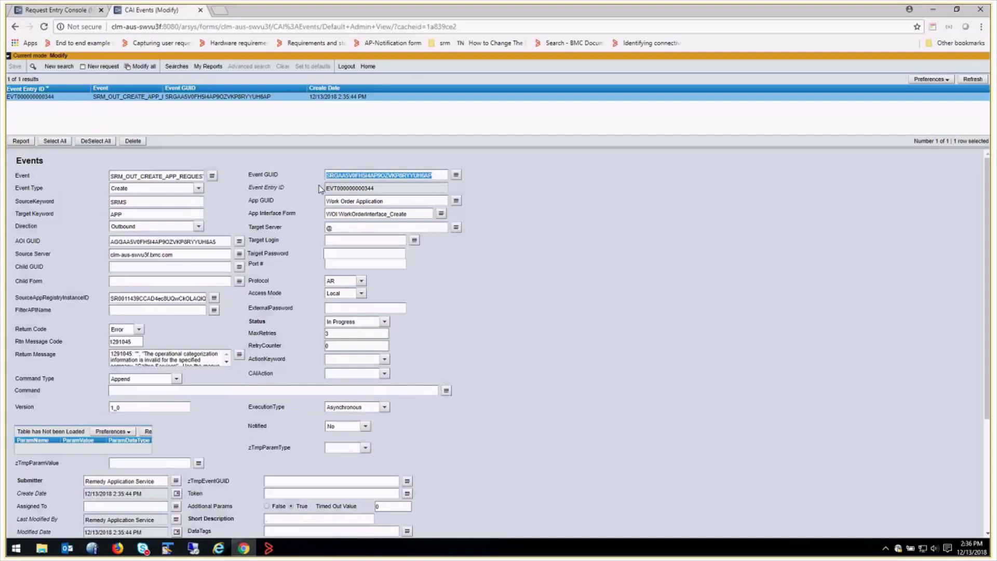
pyautogui.rightClick(155, 10)
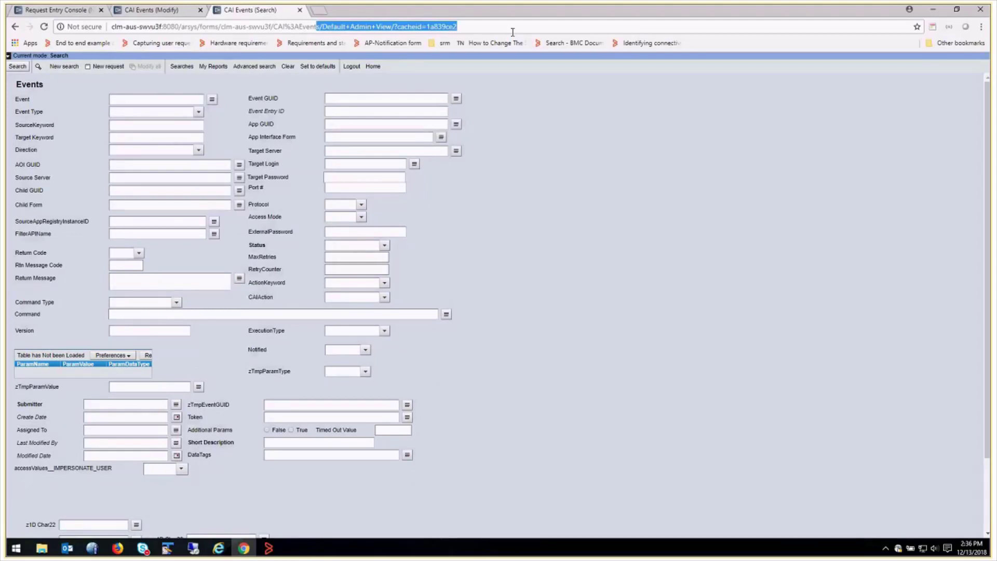
# Search CAI:EventParams by the event GUID and inspect the Failure and Hardware parameters.
pyautogui.write('clm-aus-swvu3f:8080/arsys/forms/clm-aus-swvu3f/CAI%3AEventParams')
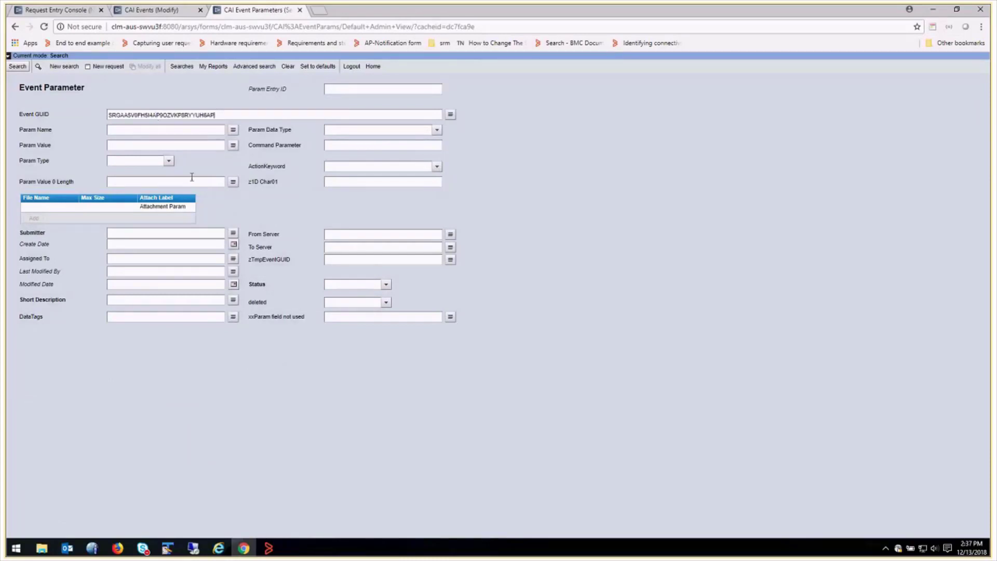
pyautogui.click(16, 66)
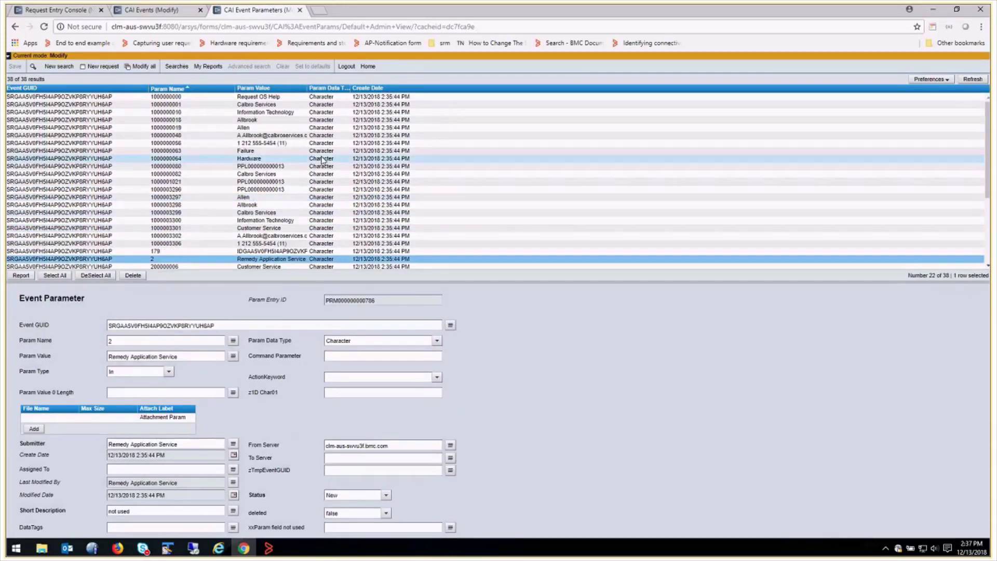
pyautogui.click(246, 150)
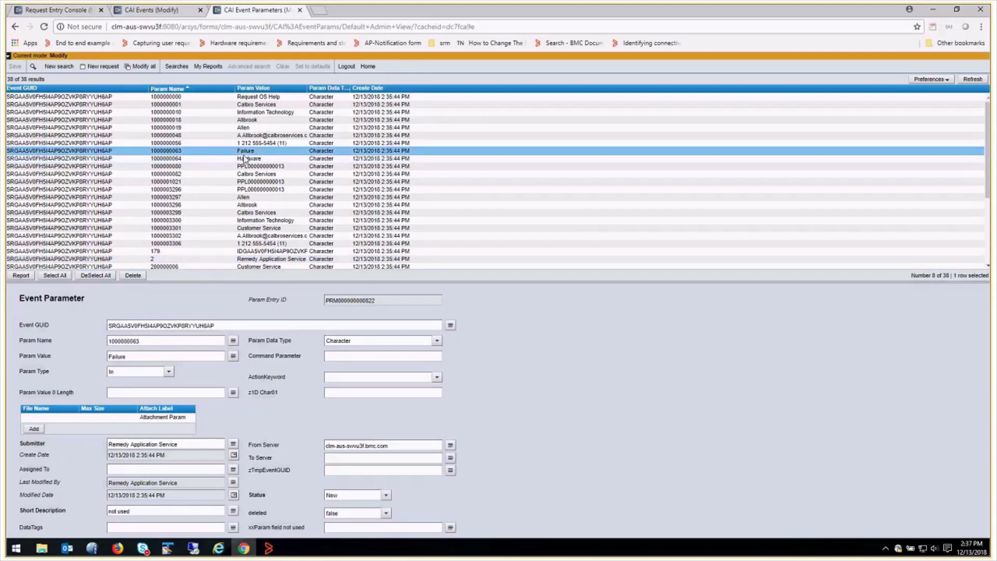
pyautogui.click(246, 159)
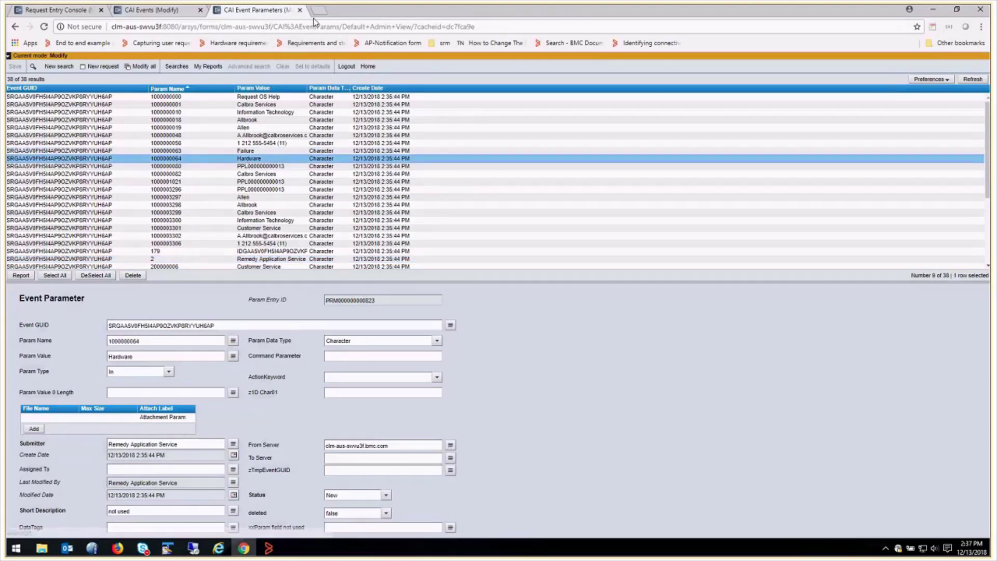
pyautogui.rightClick(270, 9)
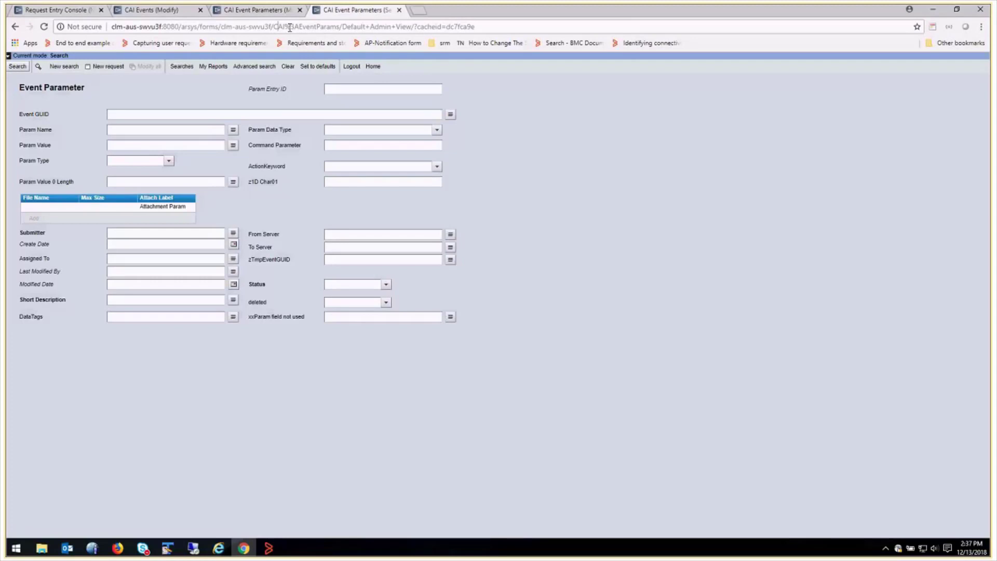
# Search CFG:Assignment for Work Order Manager and review the Failure/Capacity Calbro Services rule.
pyautogui.write('clm-aus-swvu3f:8080/arsys/forms/clm-aus-swvu3f/CFG')
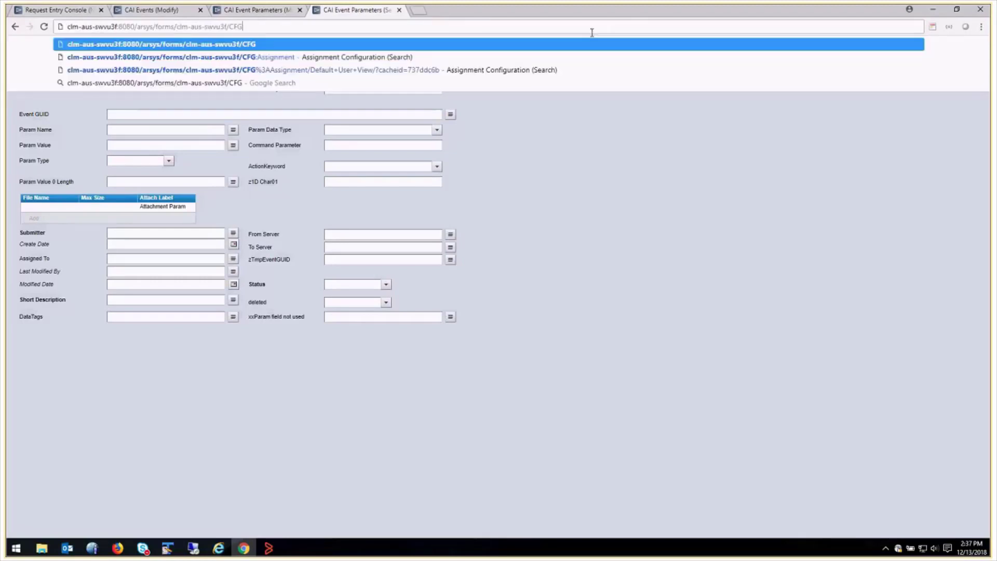
pyautogui.write(':As')
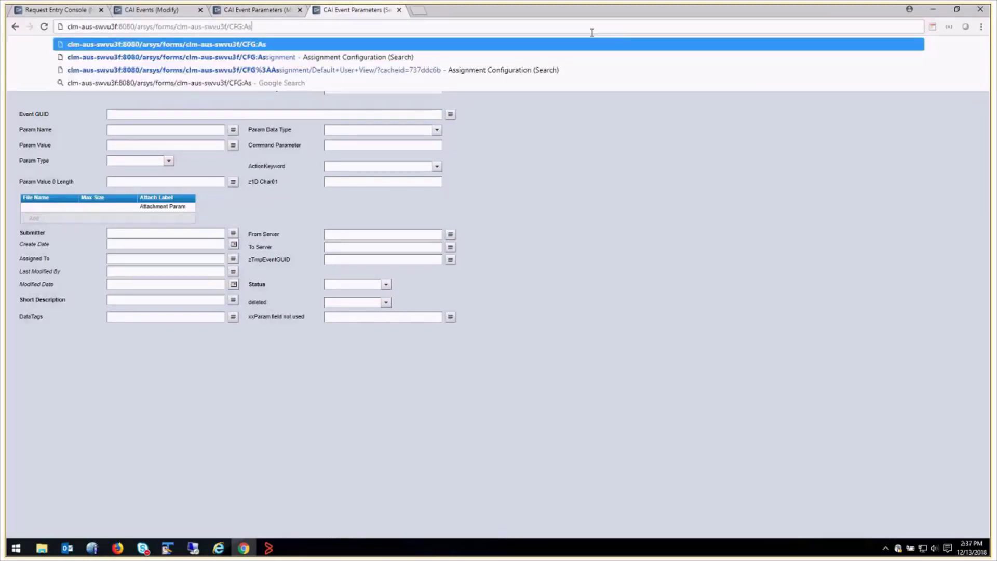
pyautogui.write('signment/Default+User+View/?cacheid=737ddc6b')
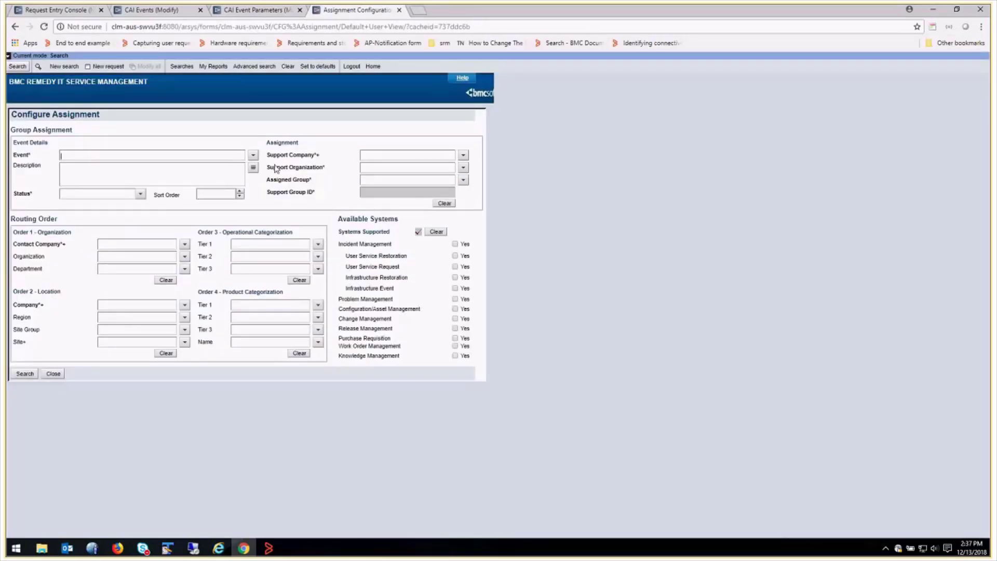
pyautogui.click(253, 154)
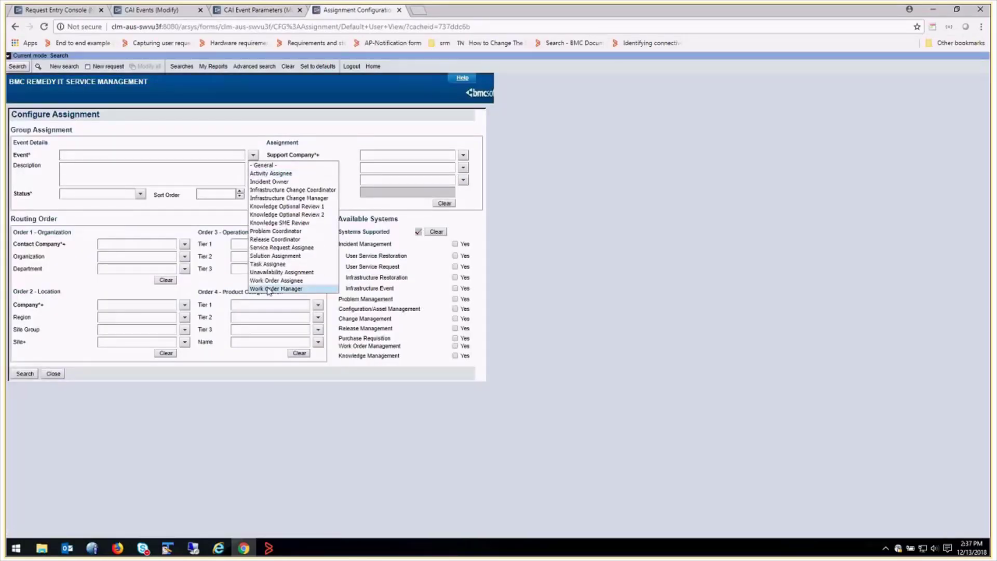
pyautogui.click(276, 288)
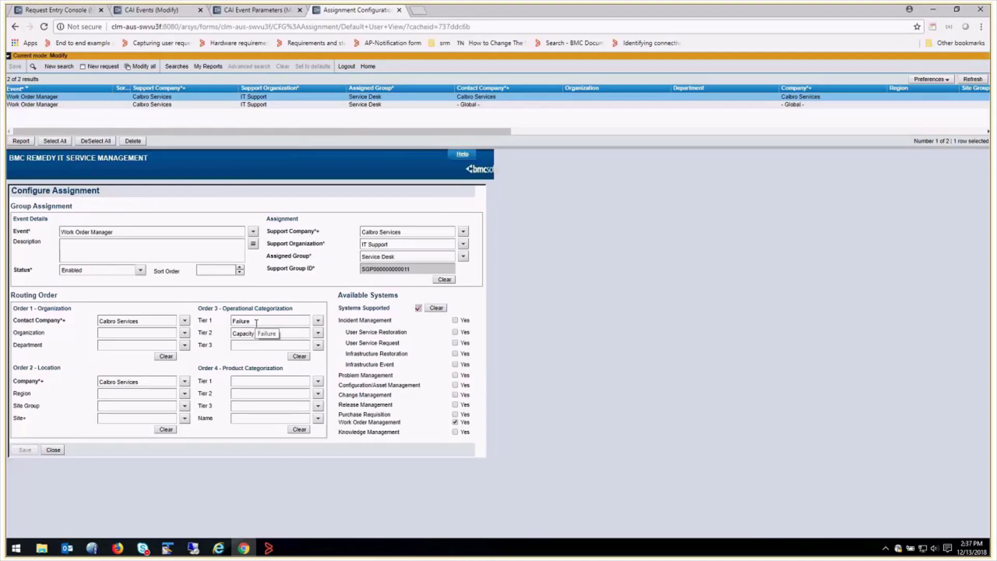
pyautogui.click(269, 333)
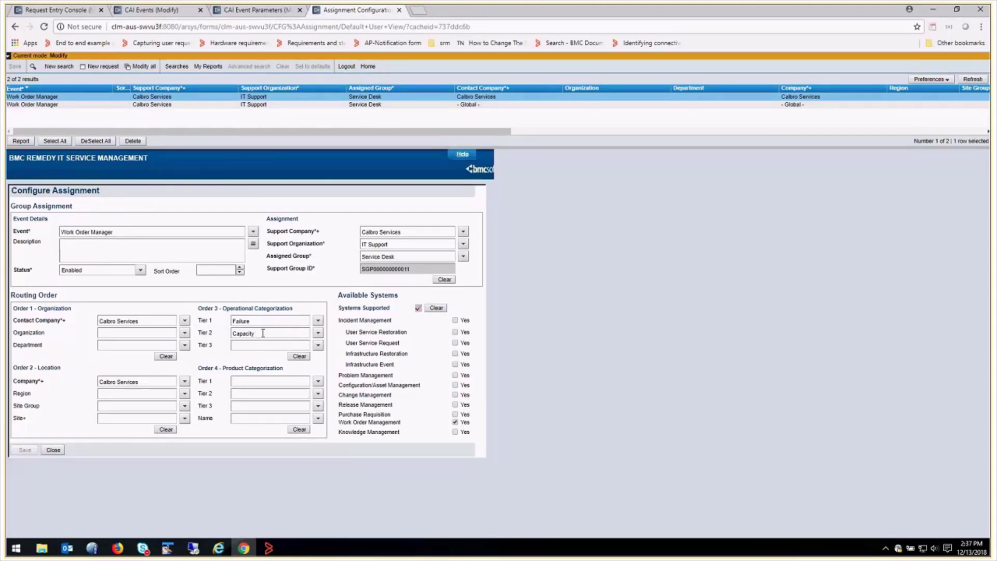
pyautogui.click(317, 332)
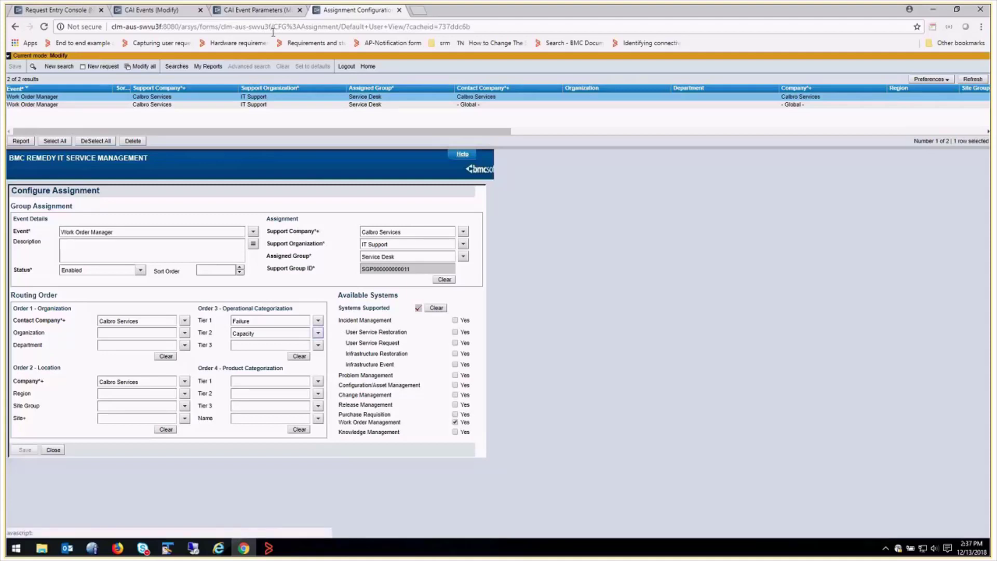
# Watch the failed CAI event until RetryCounter reaches 3, then open its parameter records.
pyautogui.click(155, 9)
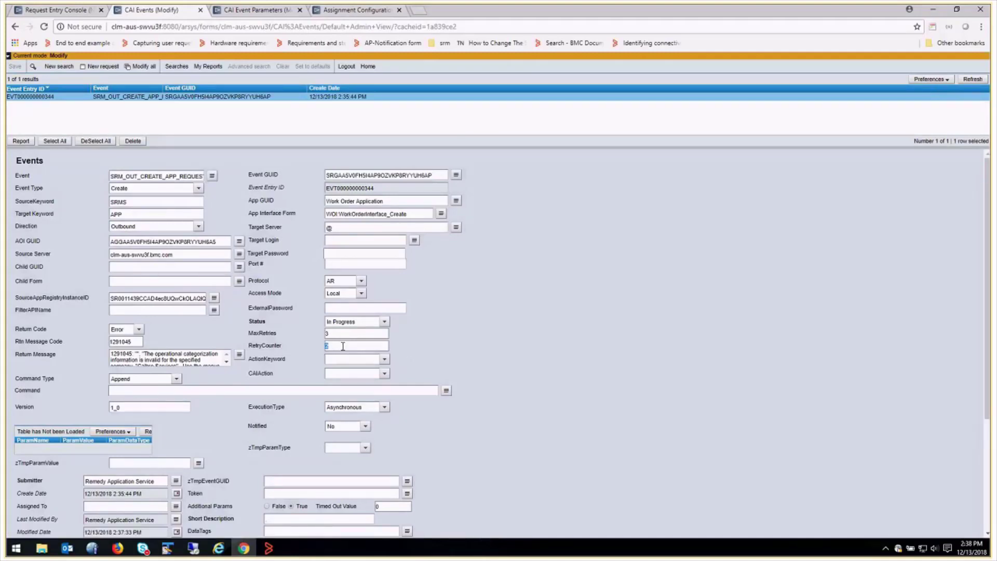
pyautogui.moveTo(542, 331)
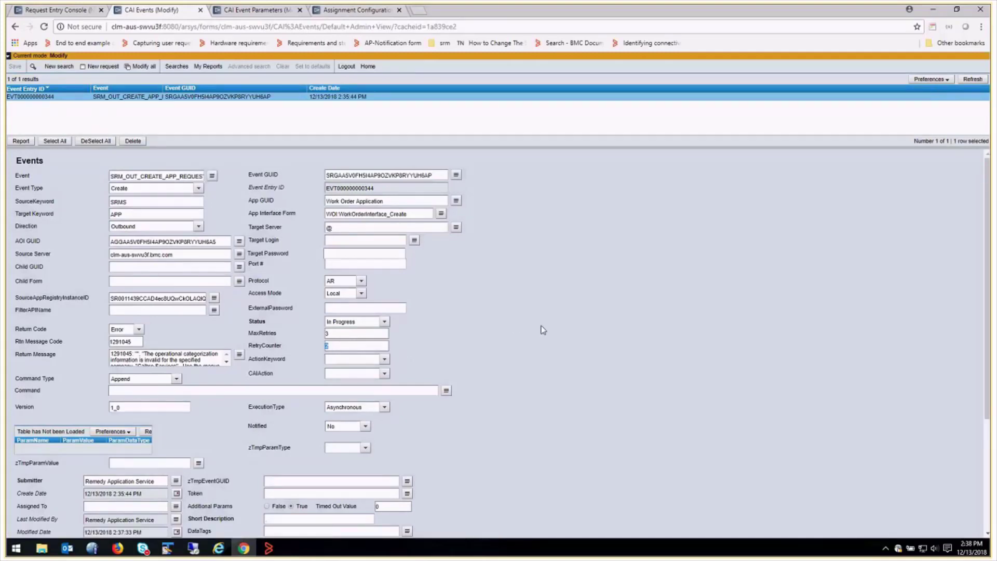
pyautogui.moveTo(450, 326)
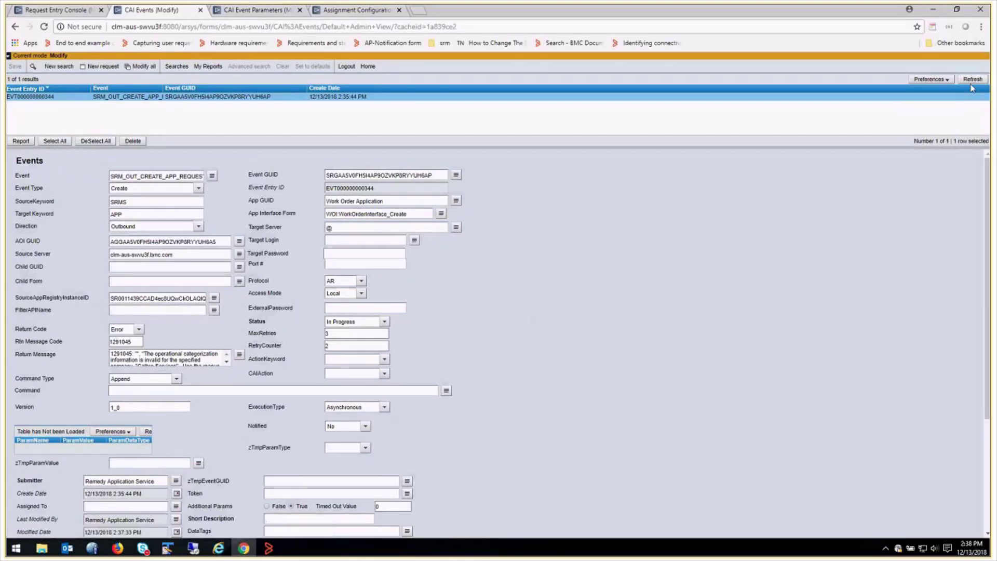
pyautogui.moveTo(881, 139)
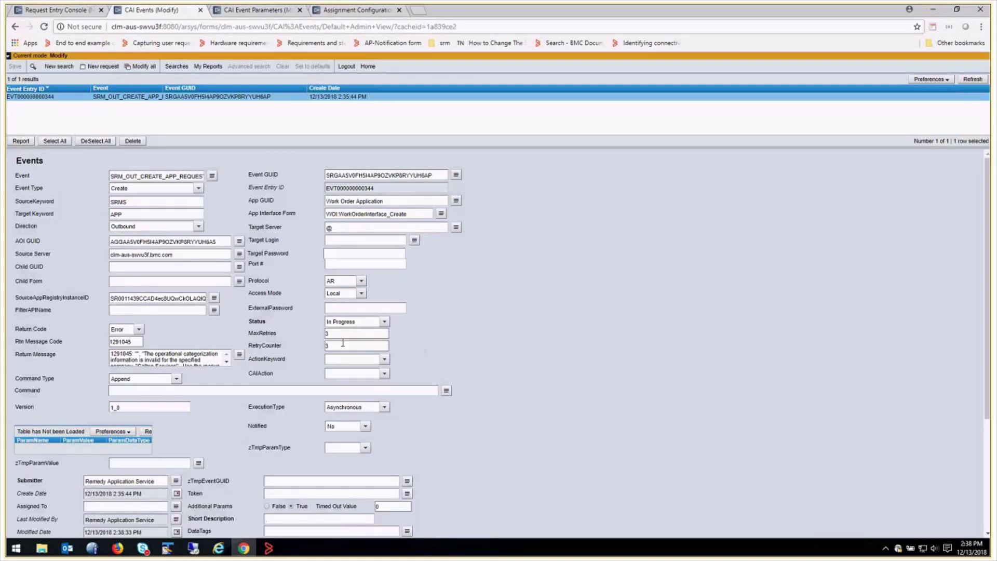
pyautogui.click(253, 11)
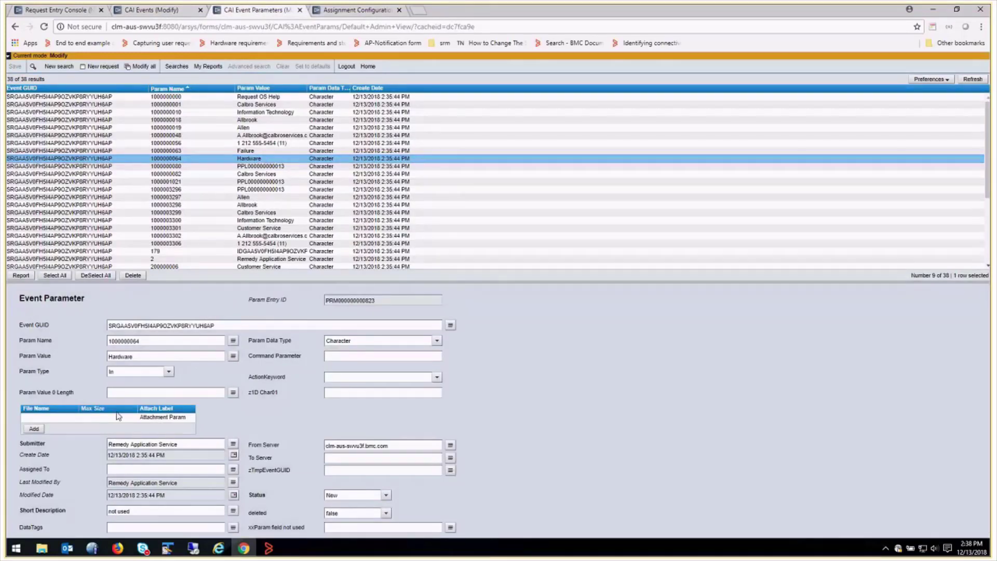
# Replace the Hardware parameter value with Capacity and save the record.
pyautogui.doubleClick(121, 356)
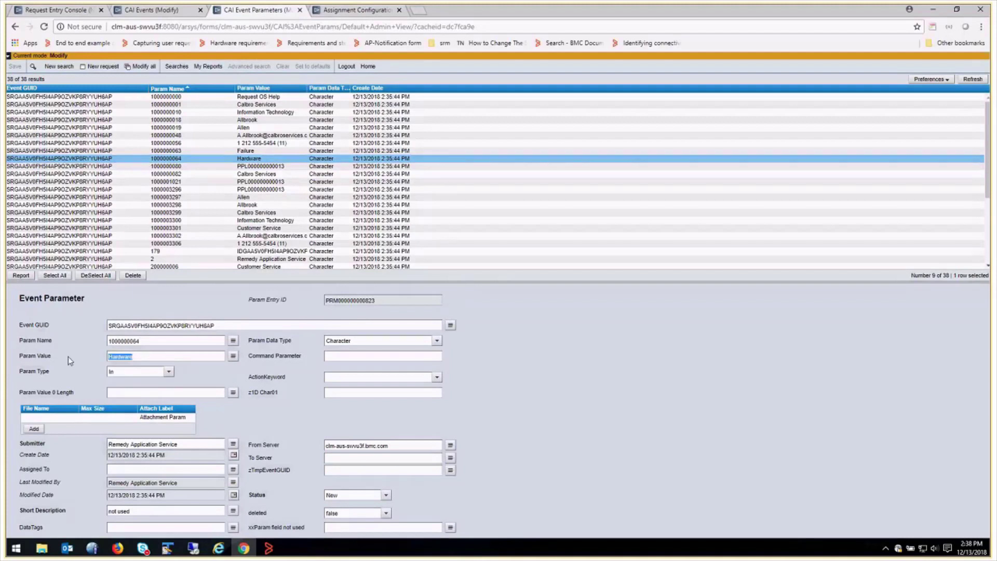
pyautogui.write('Capacity')
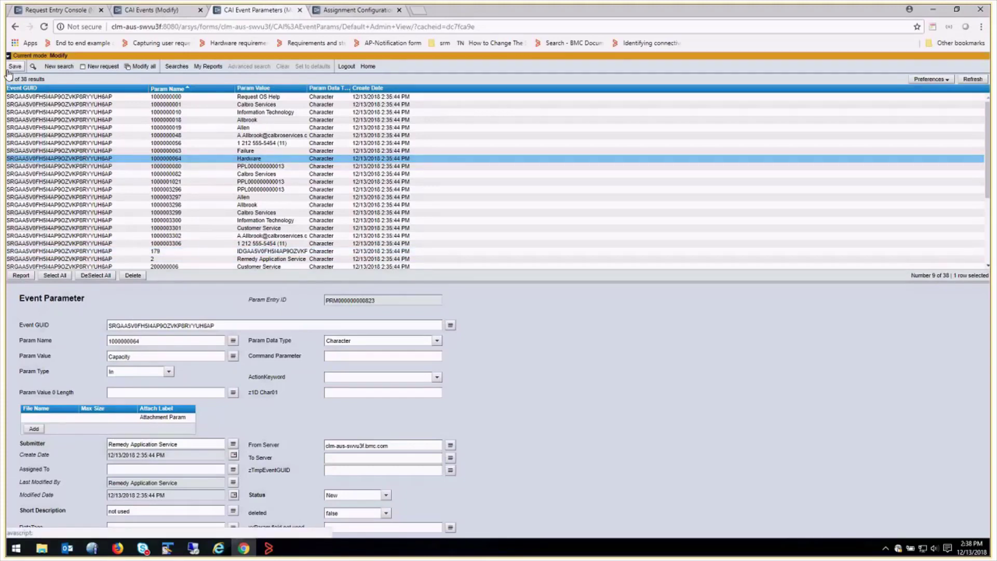
pyautogui.click(148, 10)
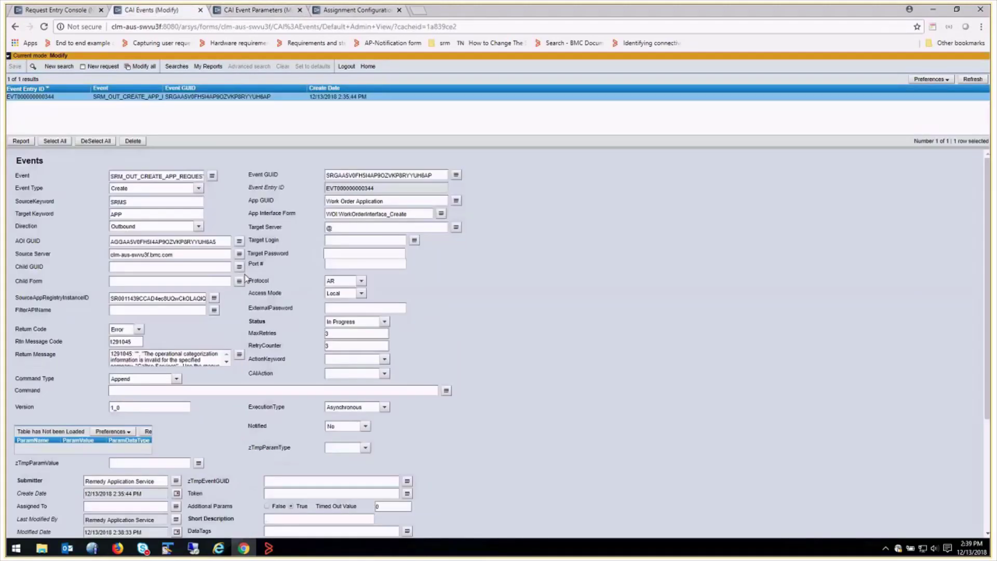
# Reset the failed event's RetryCounter to 0 and its return code to Start.
pyautogui.click(345, 345)
pyautogui.write('0')
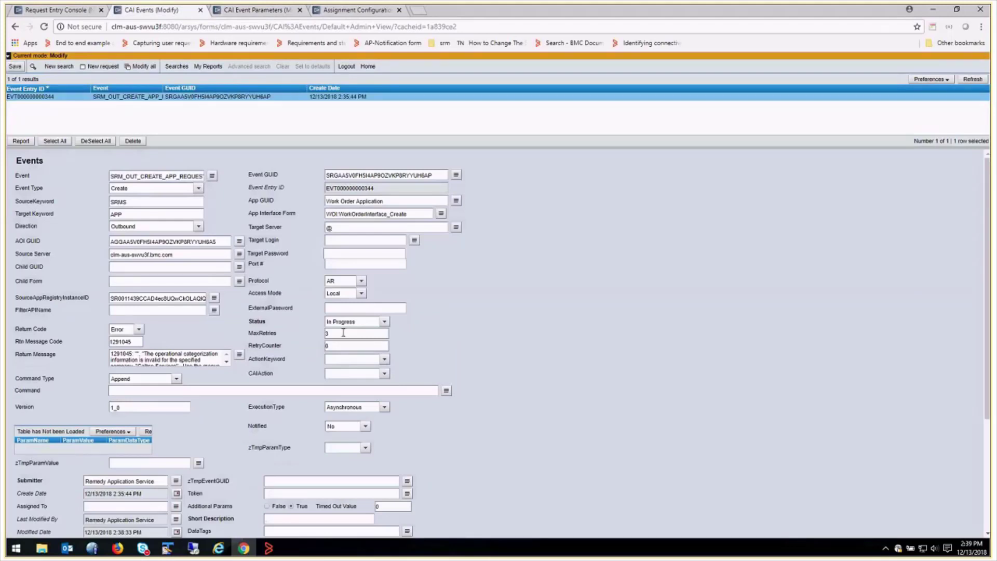
pyautogui.moveTo(219, 340)
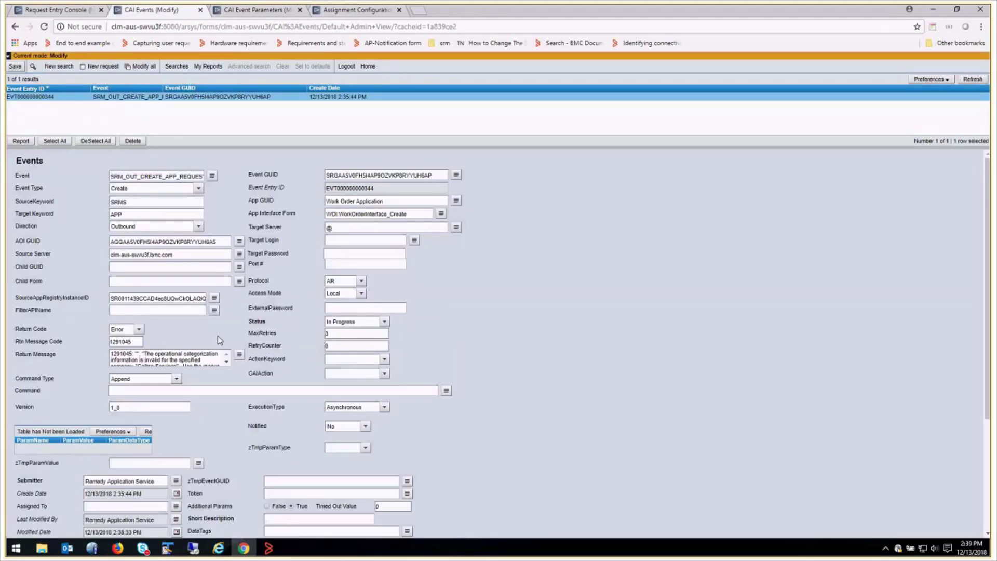
pyautogui.click(140, 329)
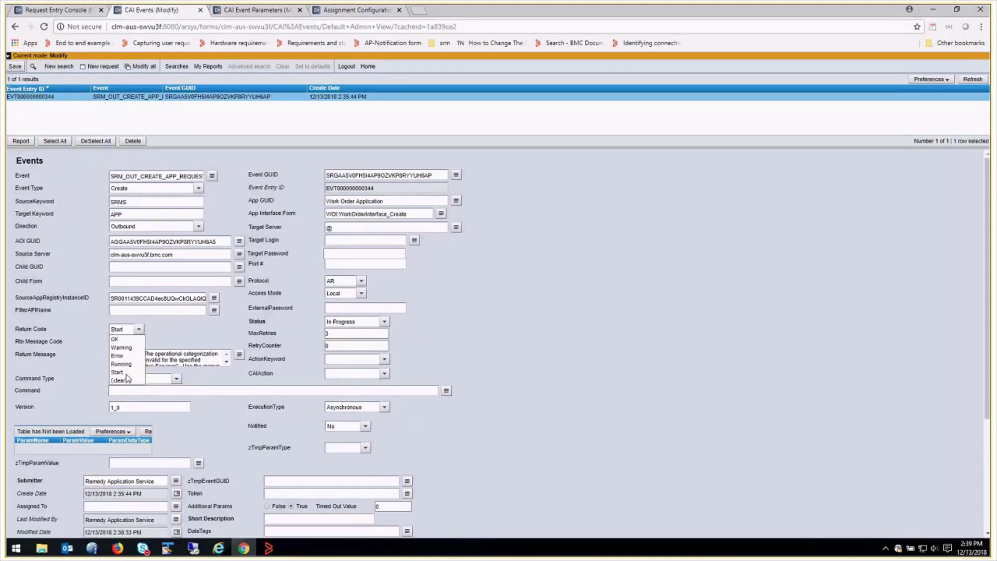
pyautogui.click(115, 364)
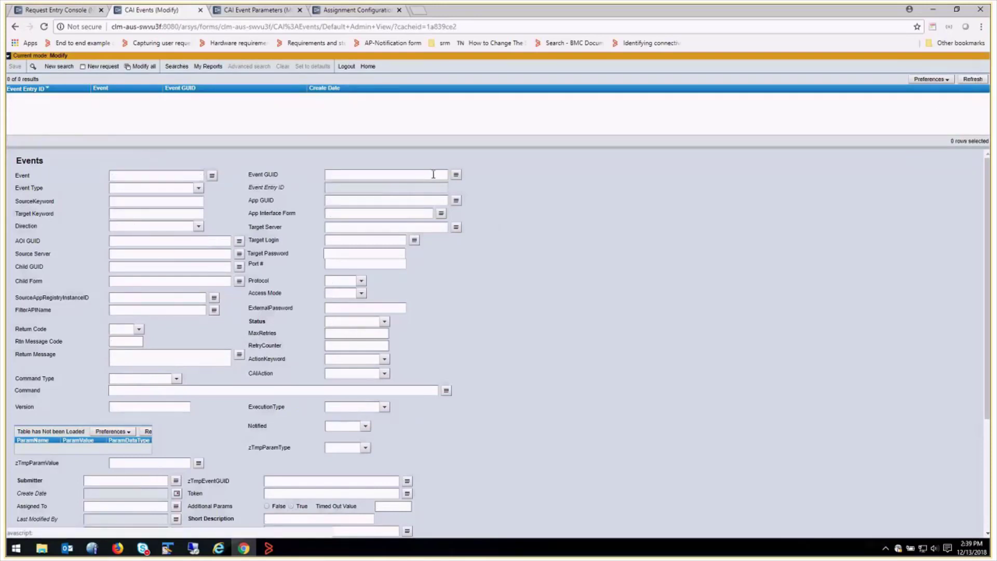
pyautogui.click(57, 10)
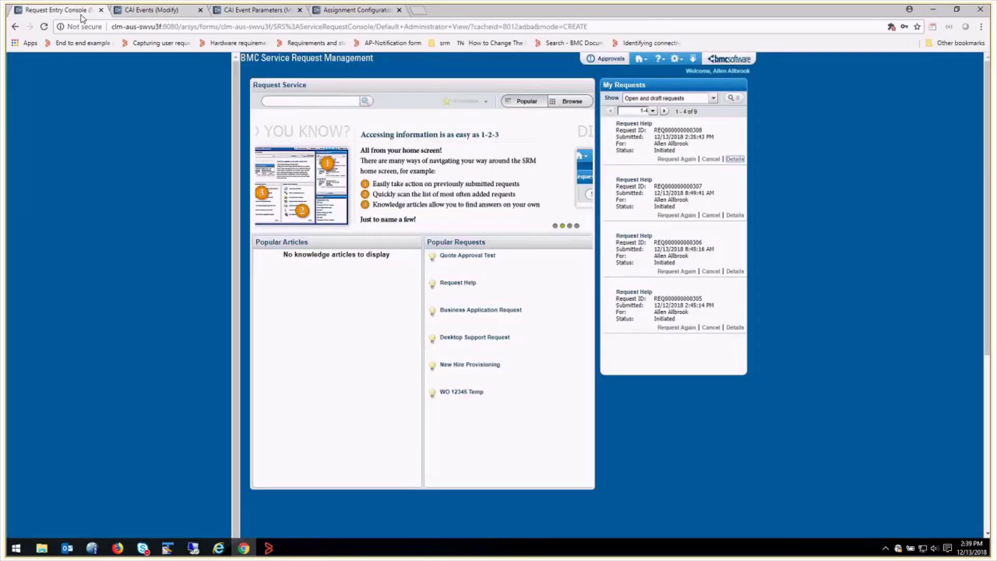
pyautogui.click(734, 159)
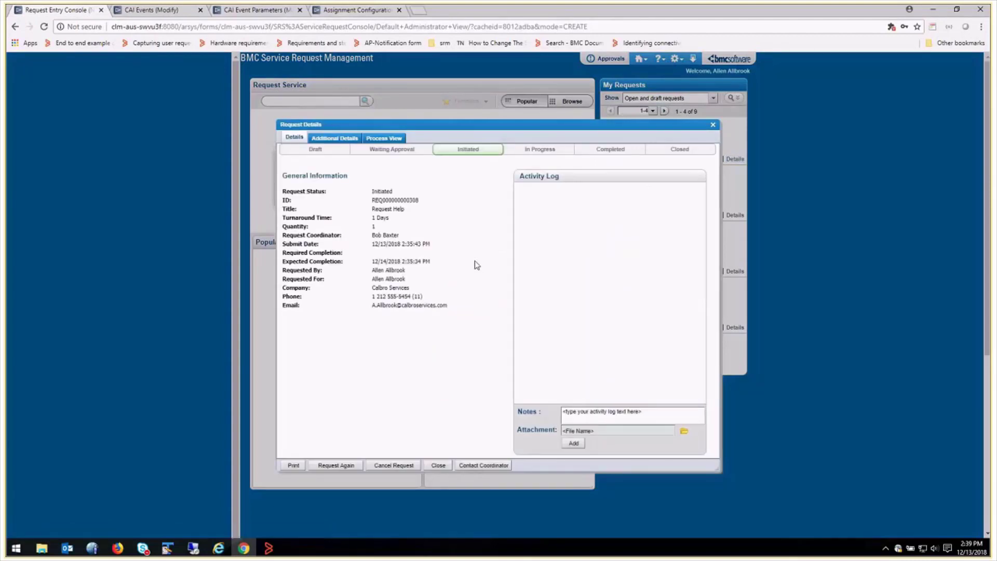
pyautogui.click(384, 138)
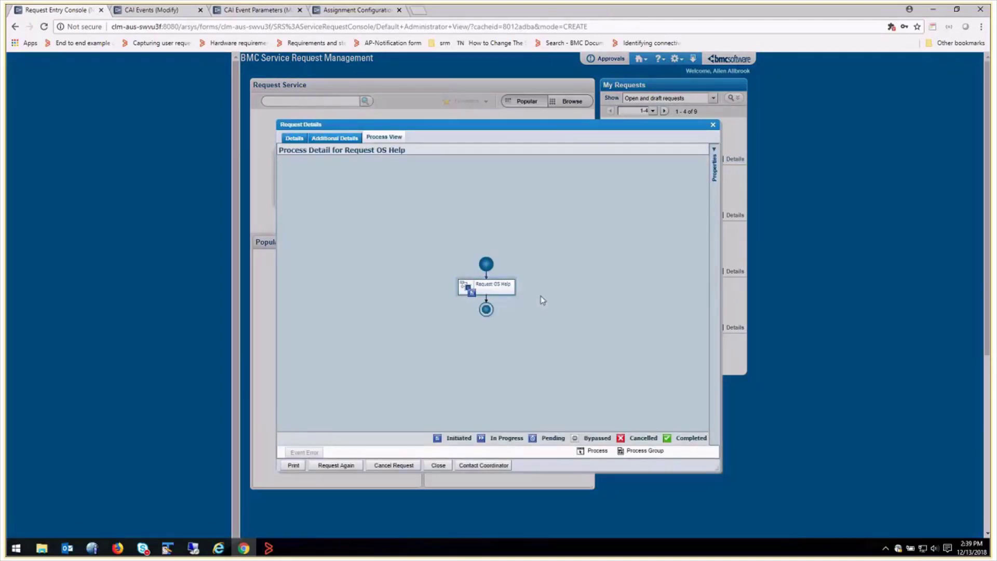
pyautogui.click(486, 285)
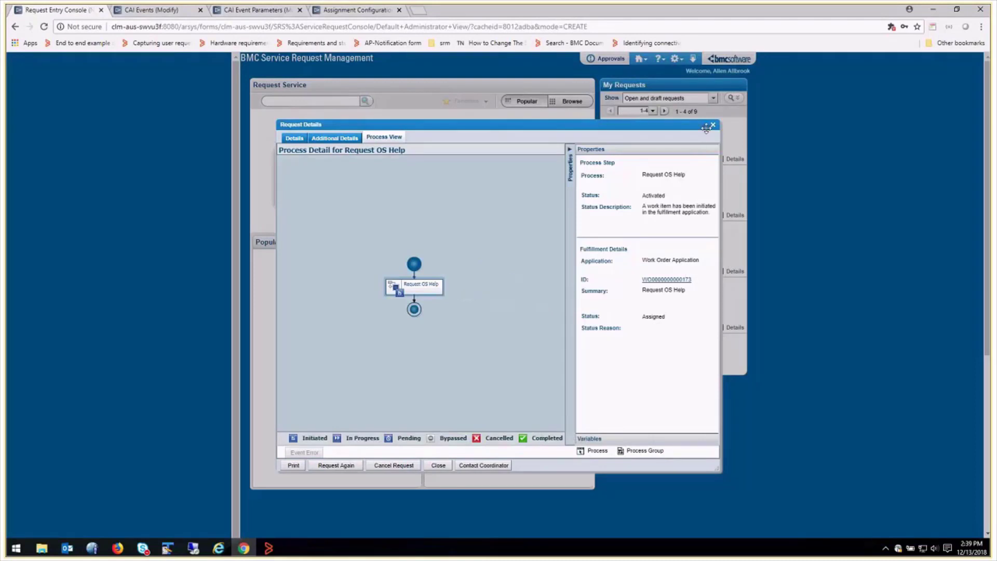
pyautogui.click(714, 125)
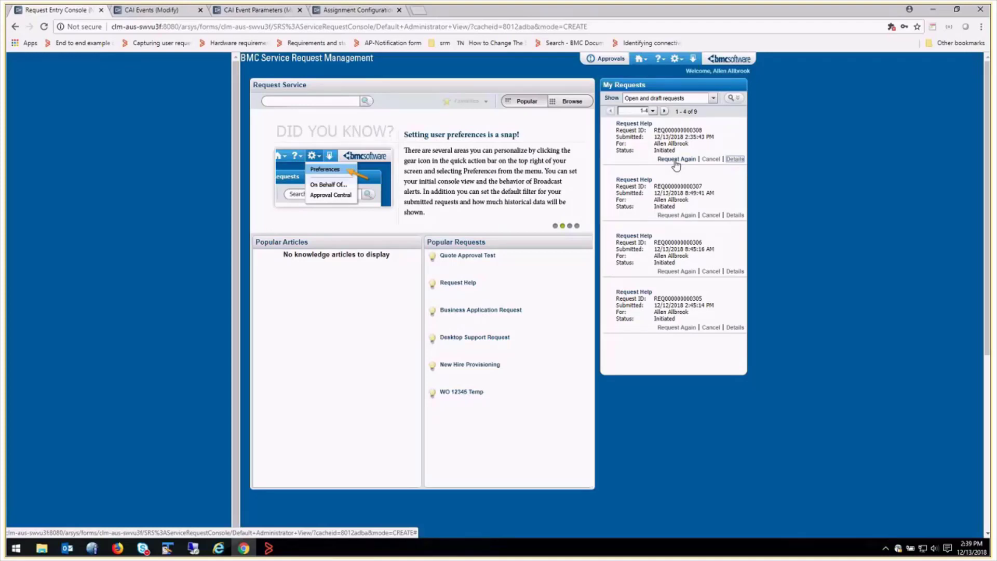
pyautogui.click(676, 159)
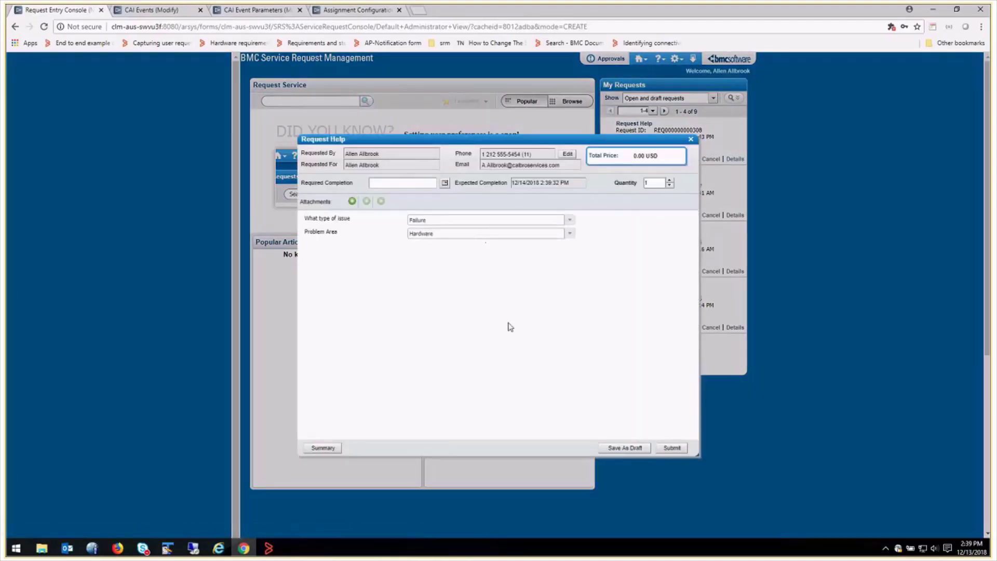
pyautogui.moveTo(617, 413)
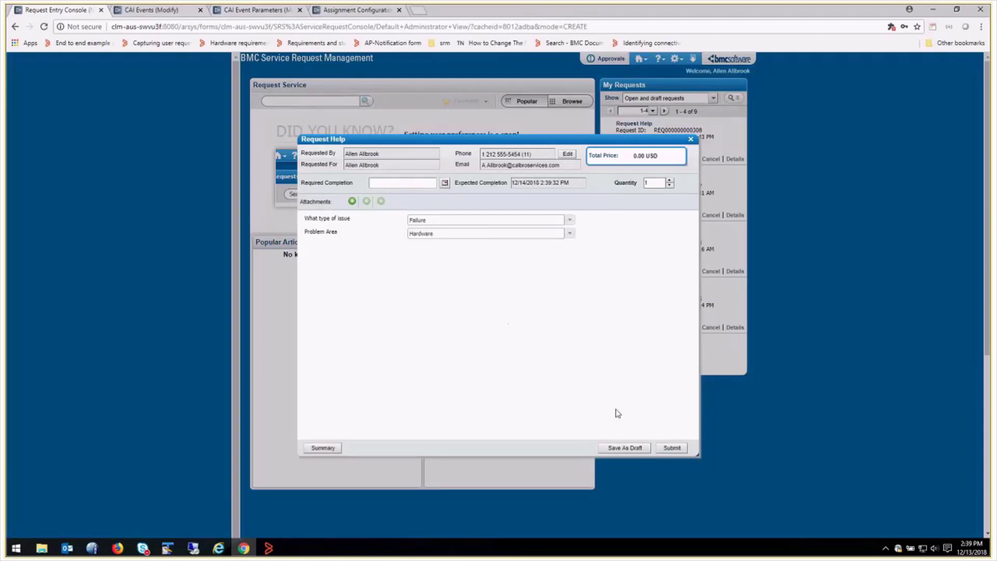
pyautogui.click(672, 448)
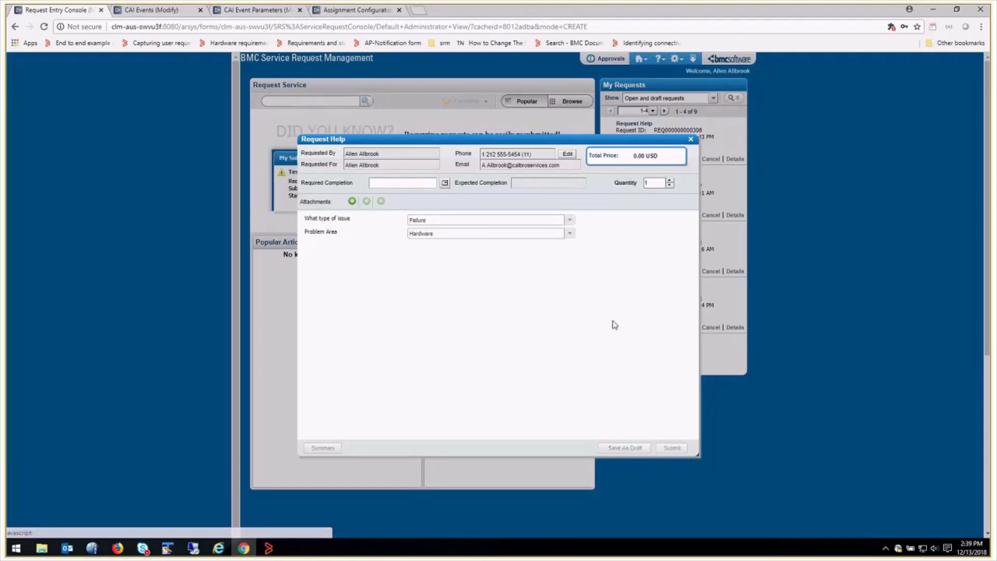
pyautogui.click(672, 448)
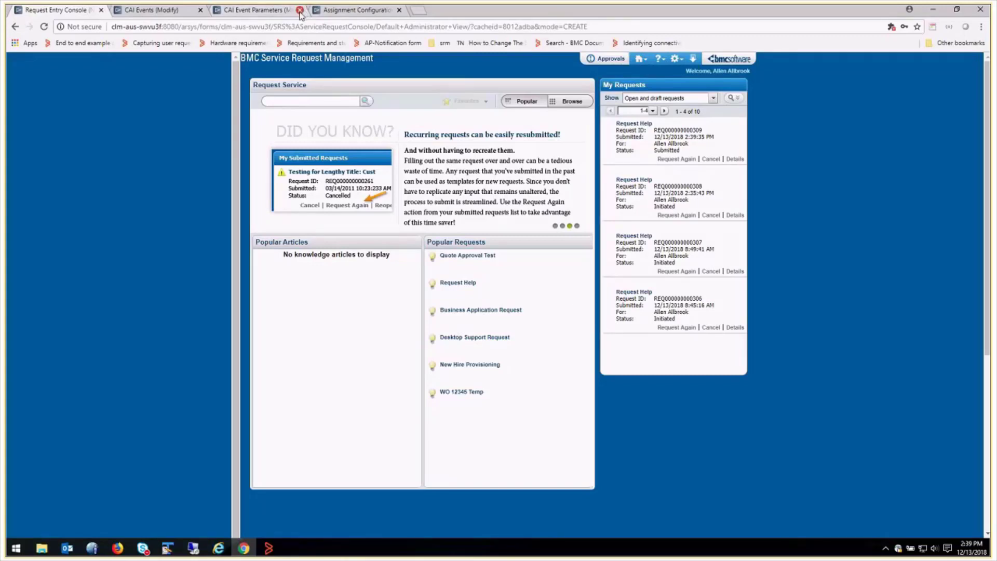
pyautogui.click(300, 10)
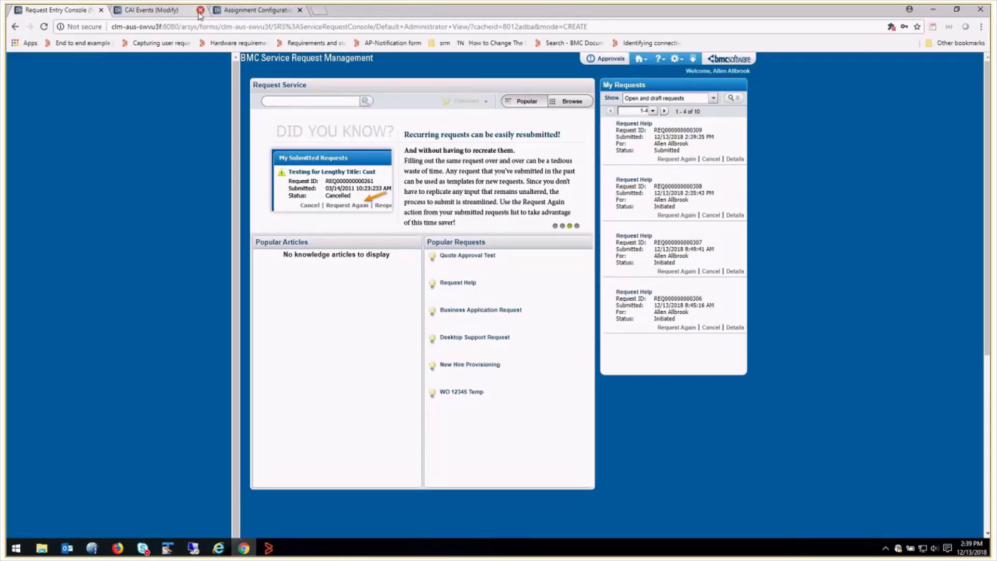
pyautogui.click(150, 10)
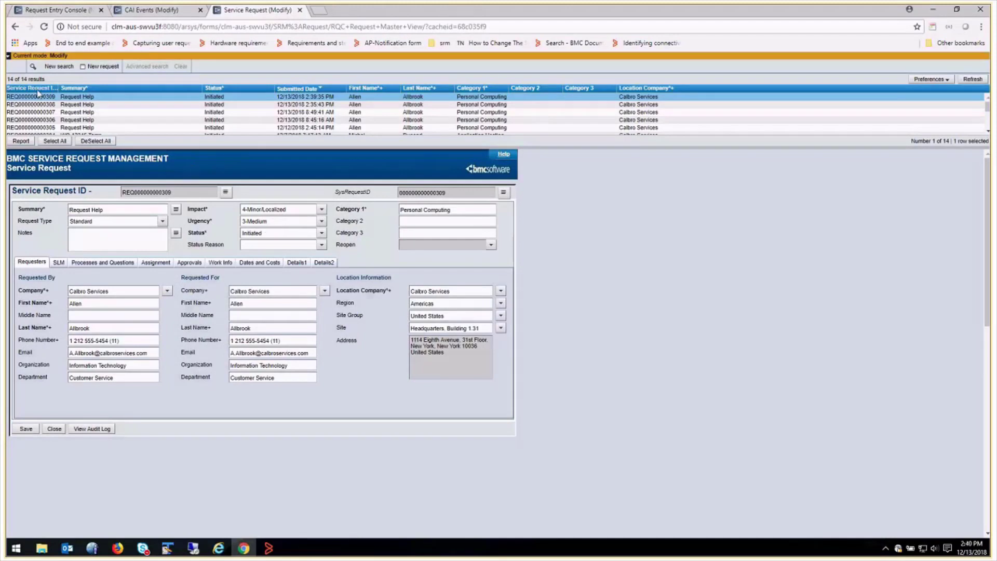
pyautogui.moveTo(254, 160)
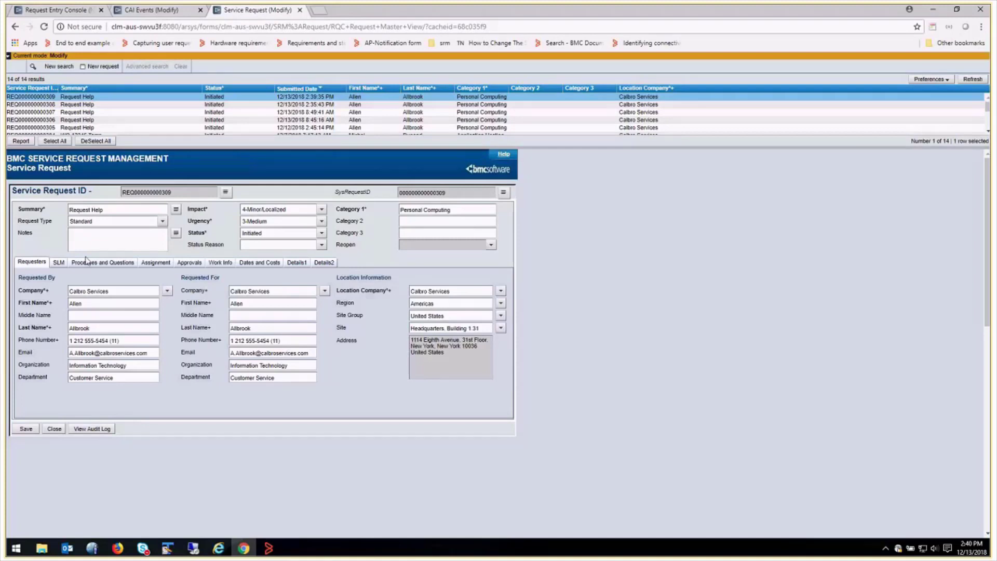
pyautogui.click(103, 261)
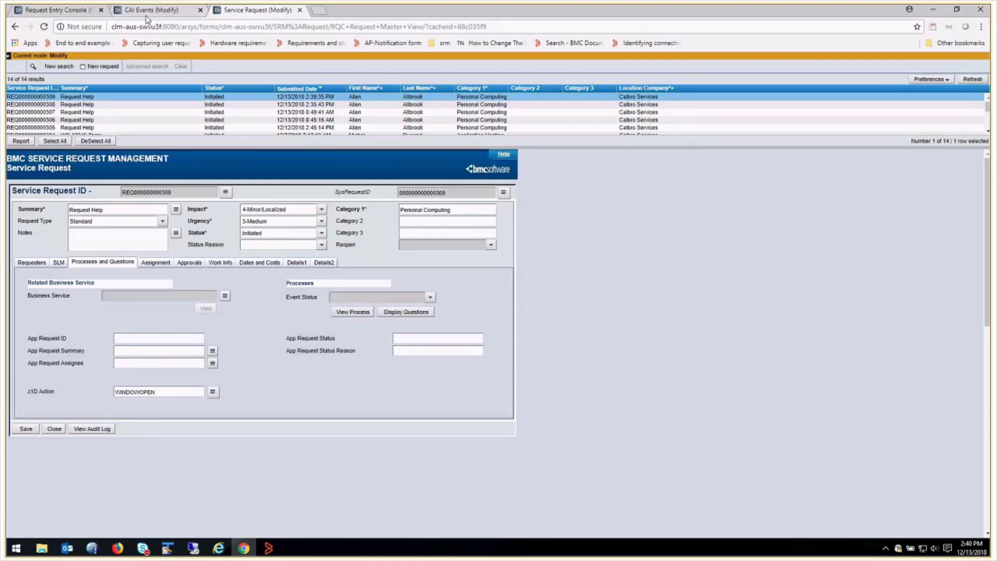
pyautogui.click(151, 10)
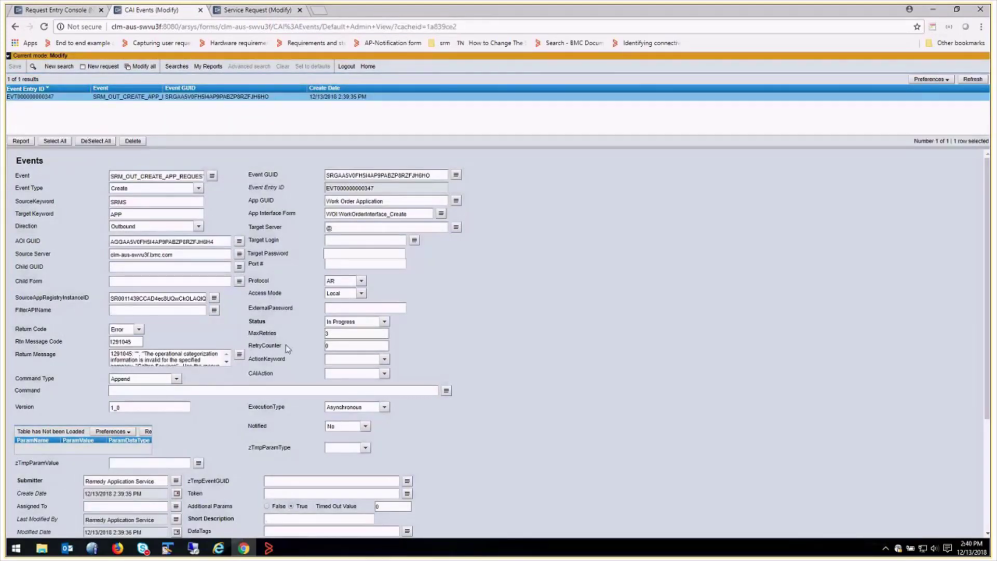
pyautogui.moveTo(213, 338)
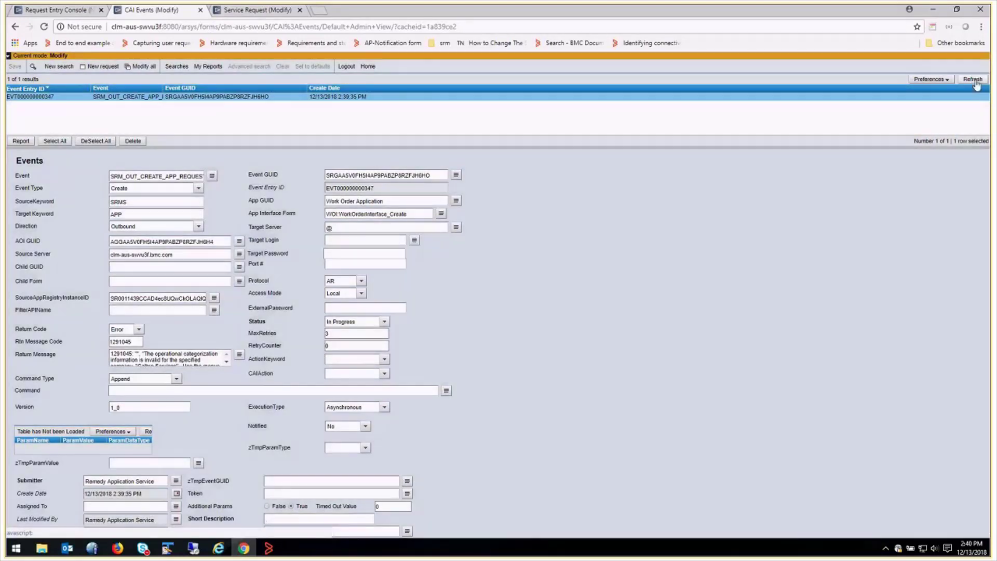
pyautogui.click(975, 80)
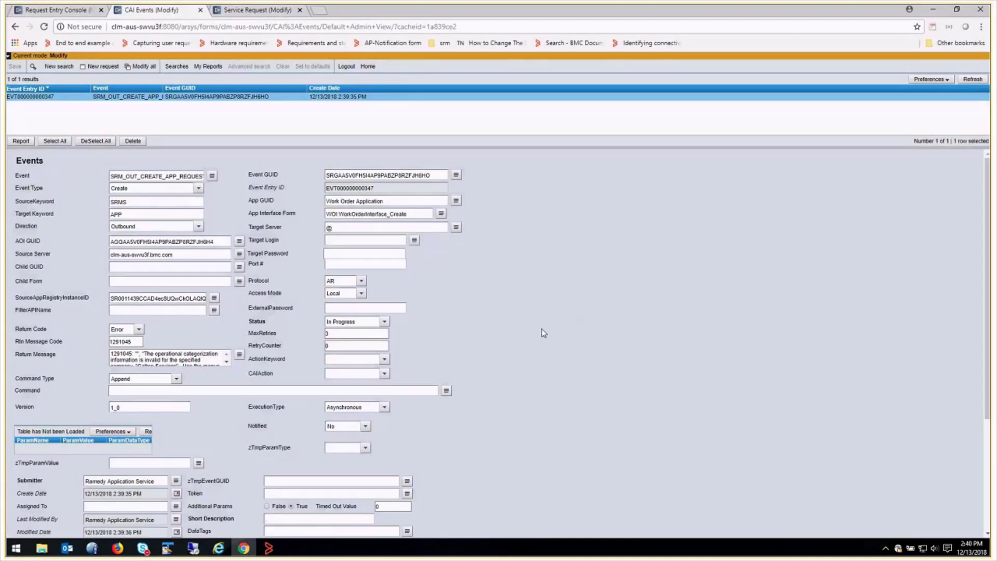
pyautogui.click(972, 79)
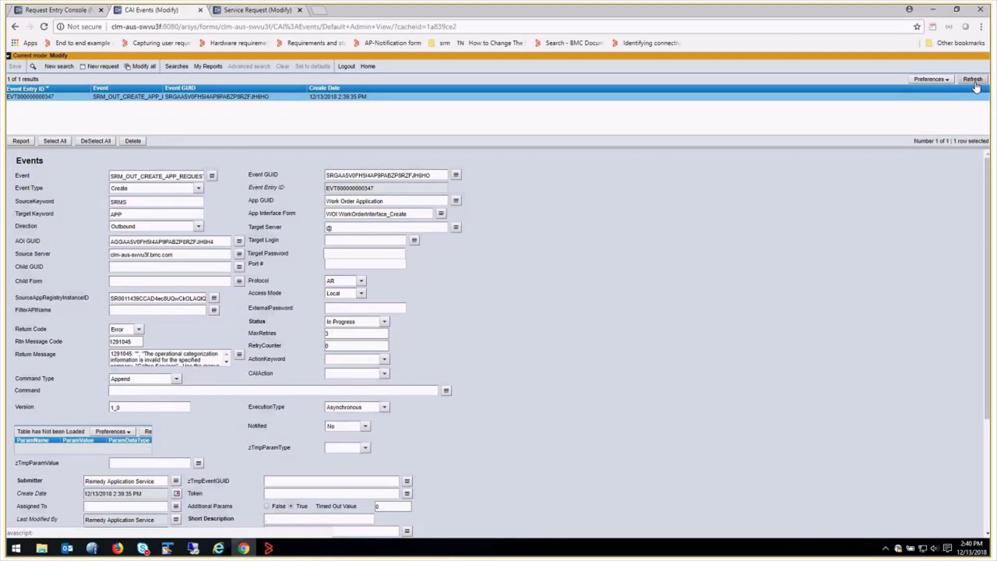
pyautogui.click(976, 79)
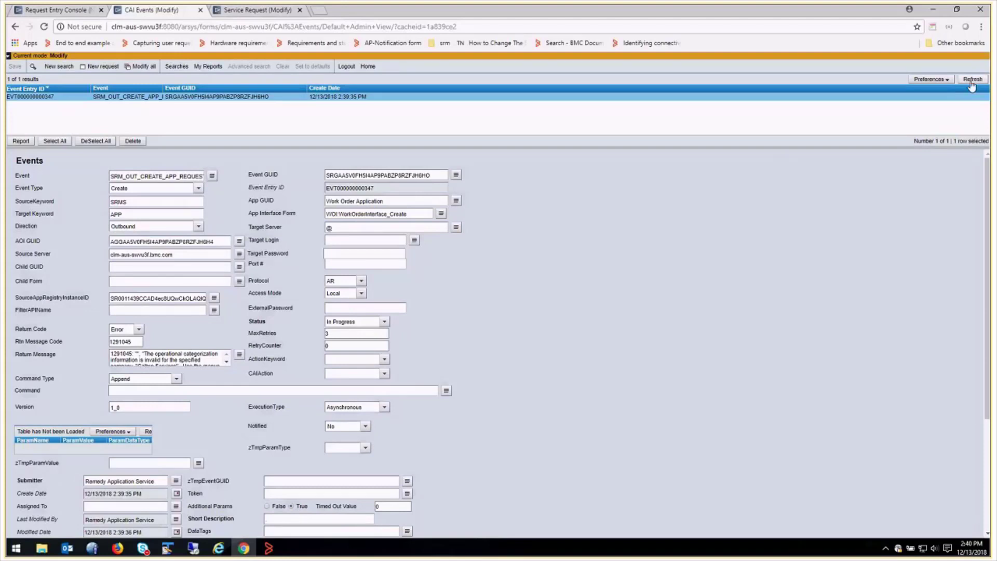
pyautogui.click(355, 346)
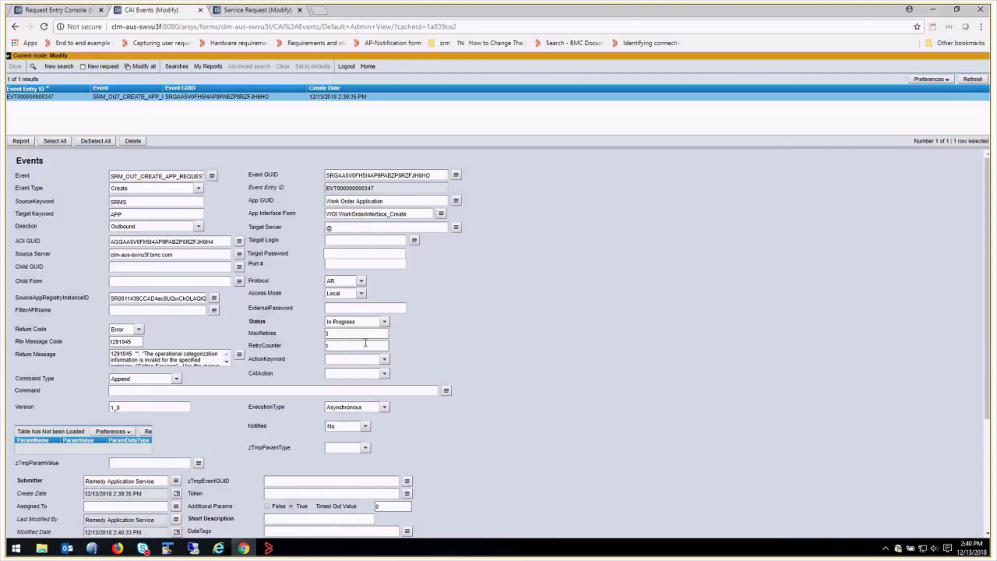
pyautogui.moveTo(529, 341)
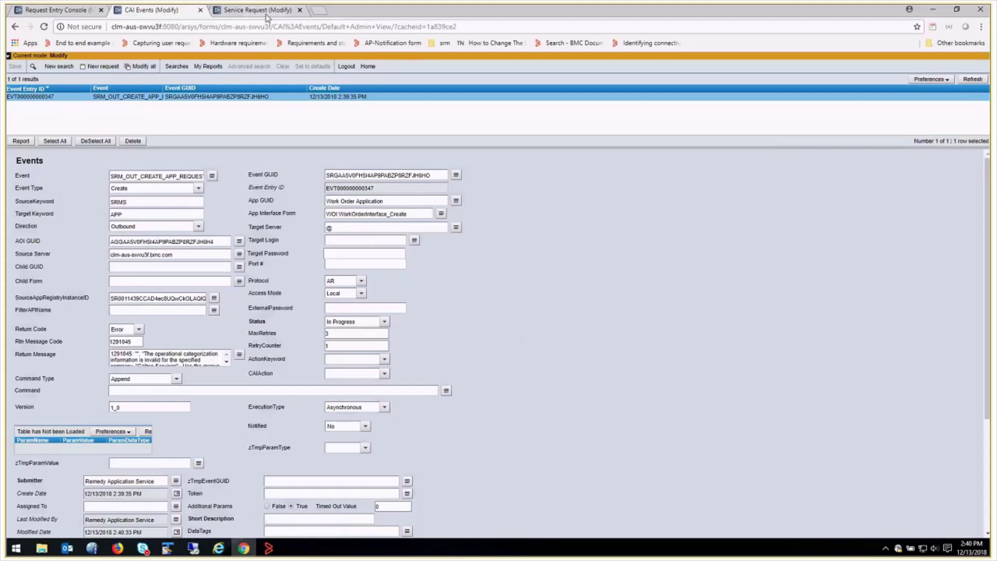
pyautogui.click(265, 11)
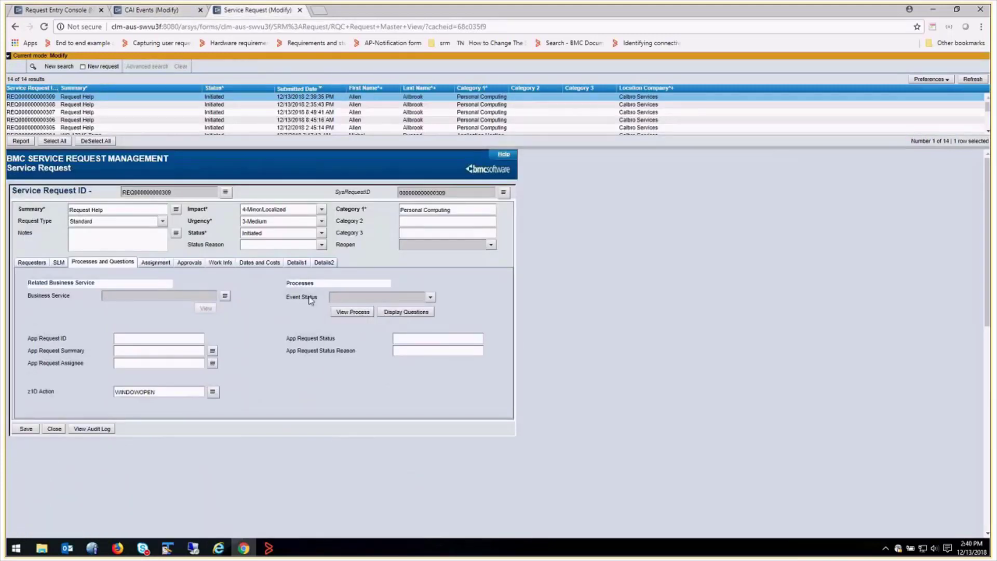
pyautogui.click(156, 10)
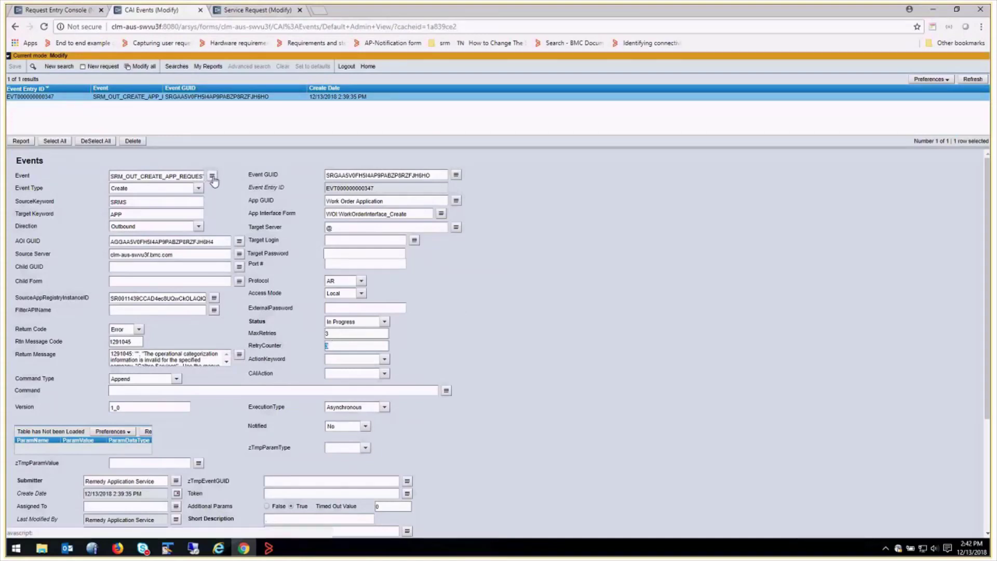
pyautogui.click(212, 177)
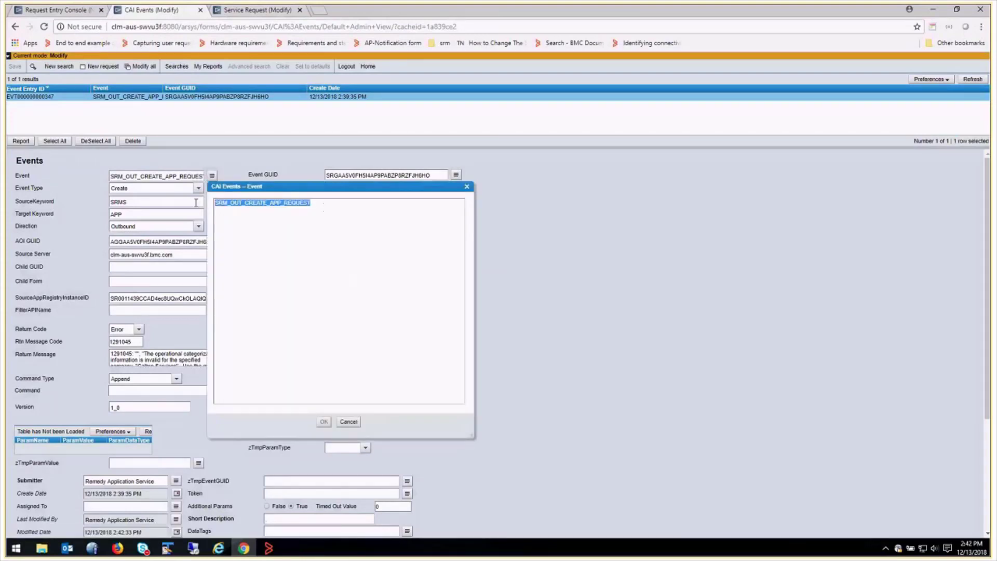
pyautogui.click(331, 207)
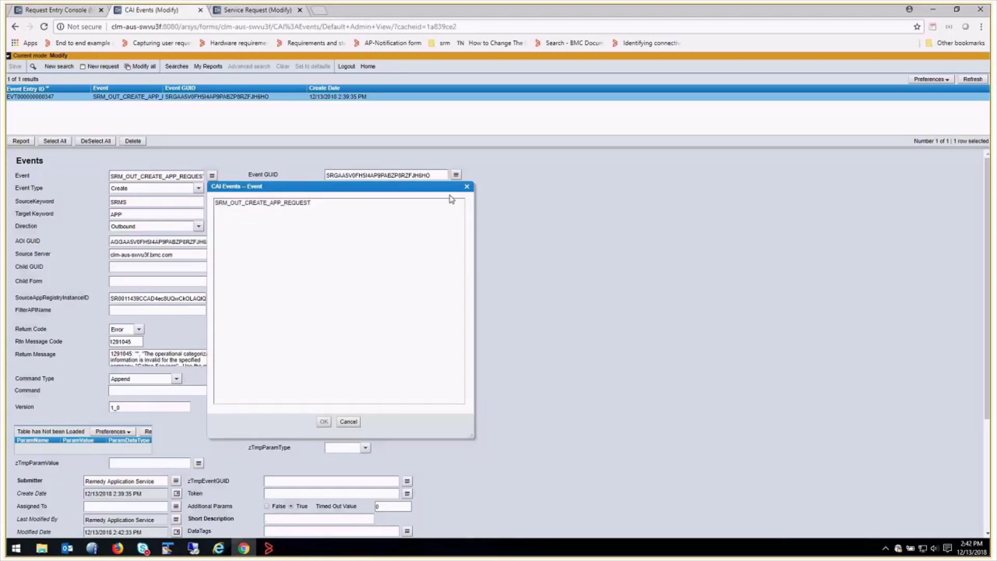
pyautogui.click(348, 421)
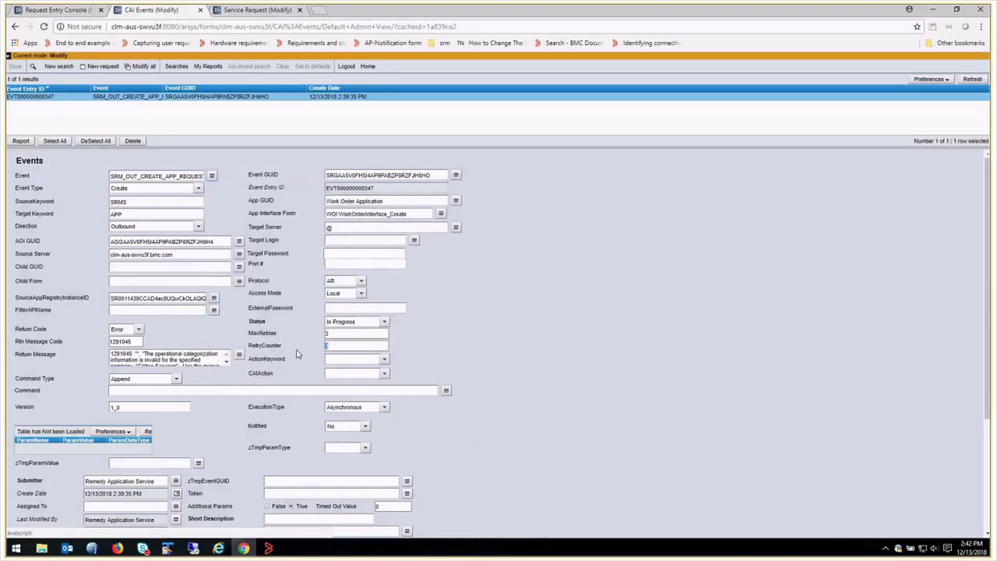
pyautogui.click(261, 10)
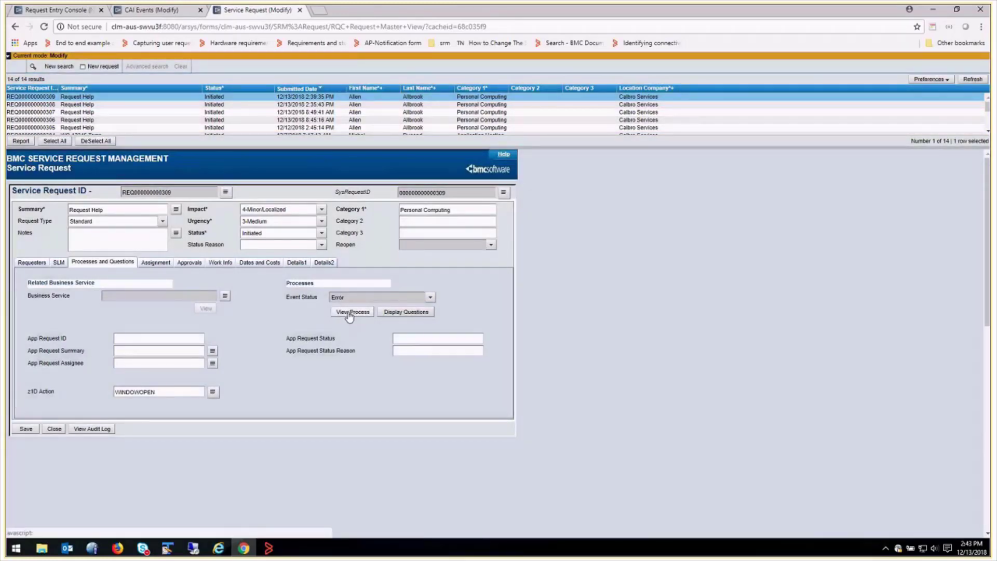
pyautogui.click(351, 312)
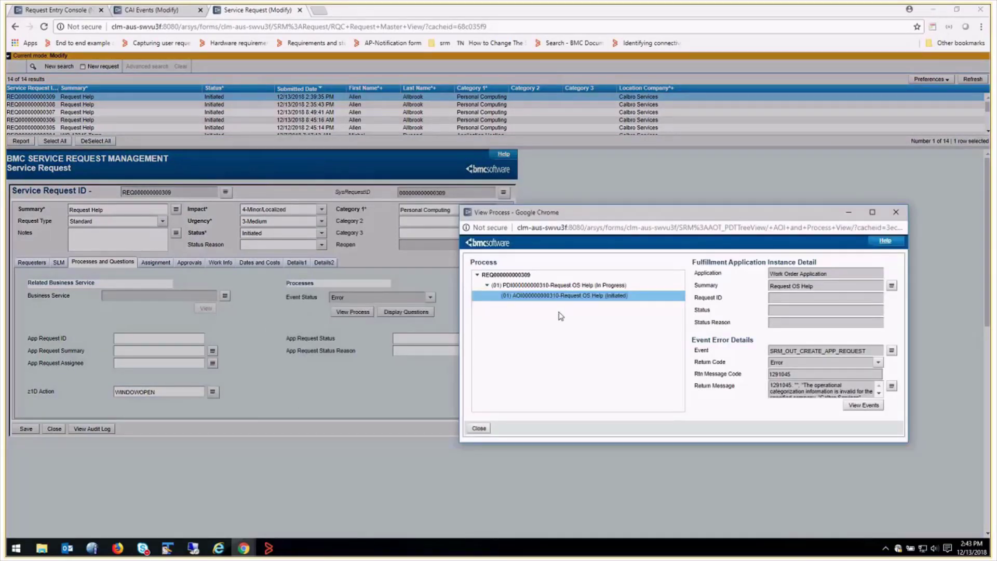
pyautogui.moveTo(567, 334)
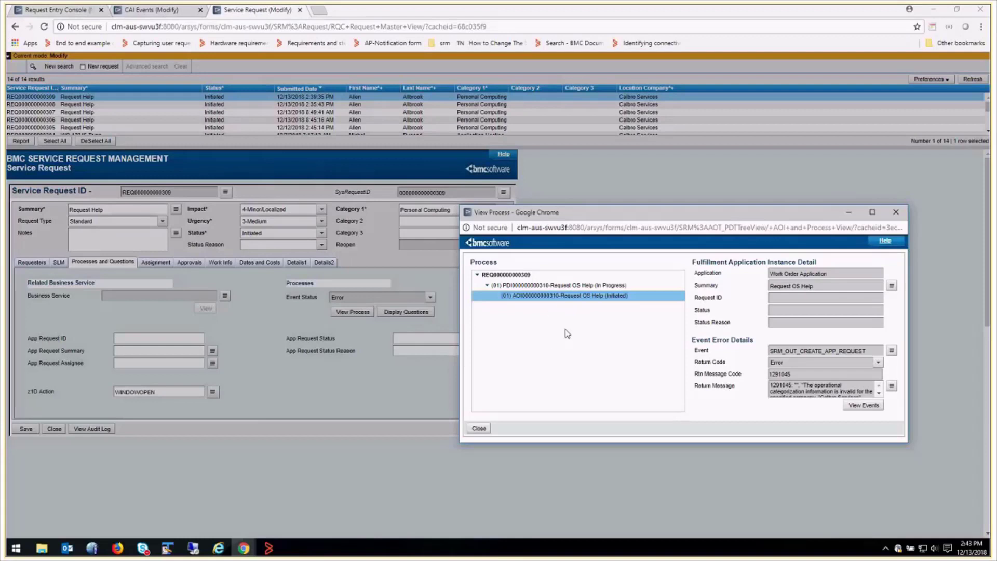
pyautogui.moveTo(559, 354)
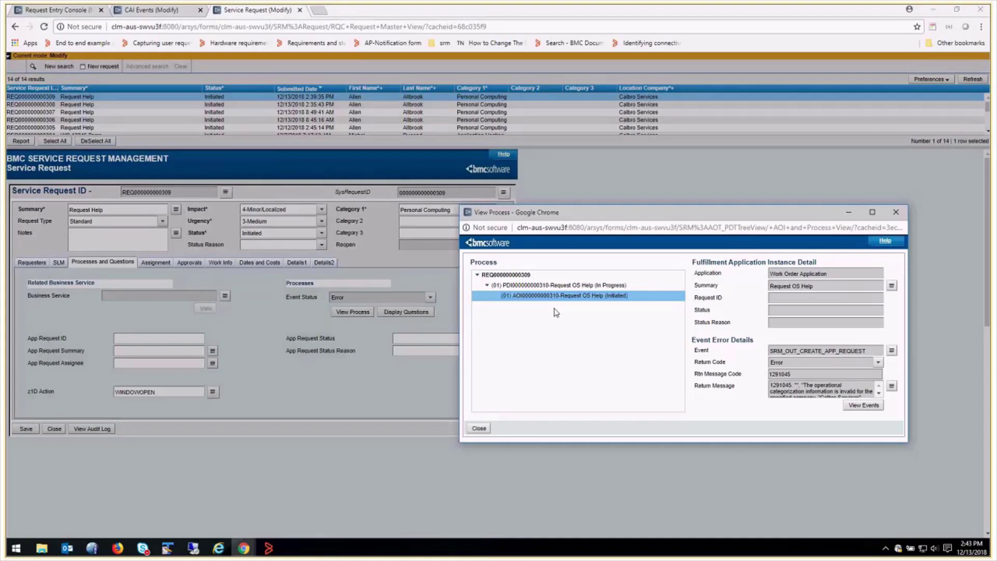
pyautogui.moveTo(561, 362)
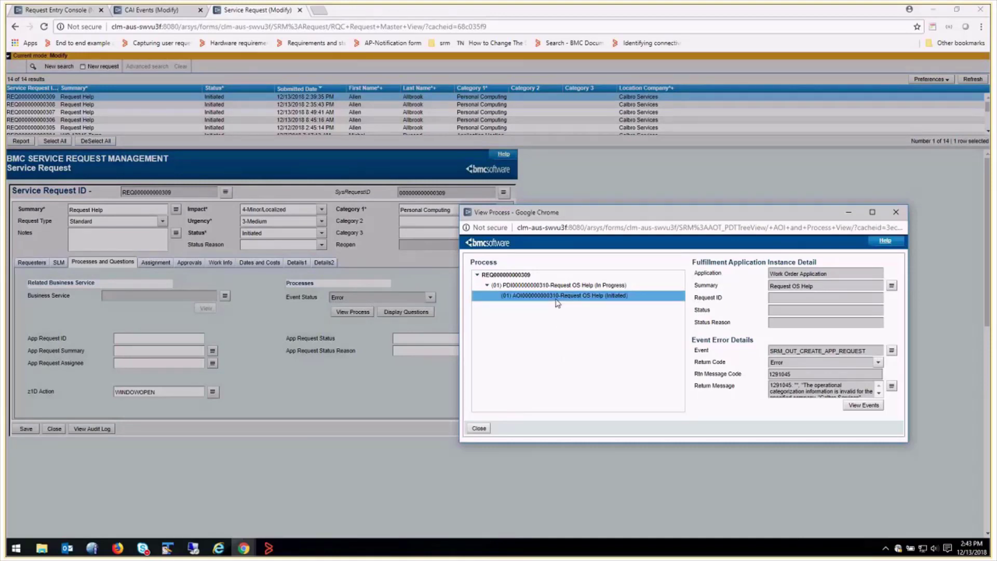
pyautogui.moveTo(581, 299)
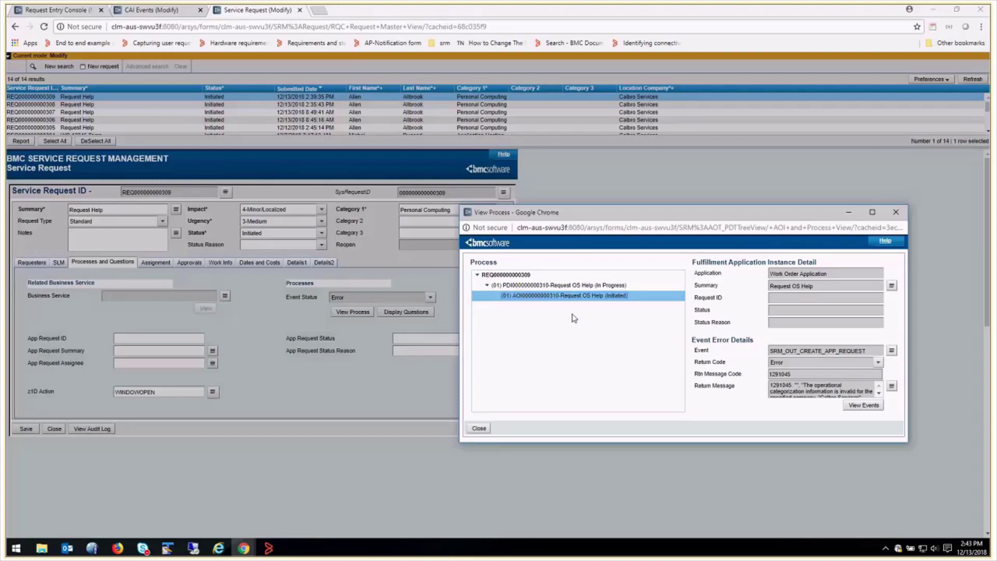
pyautogui.moveTo(571, 355)
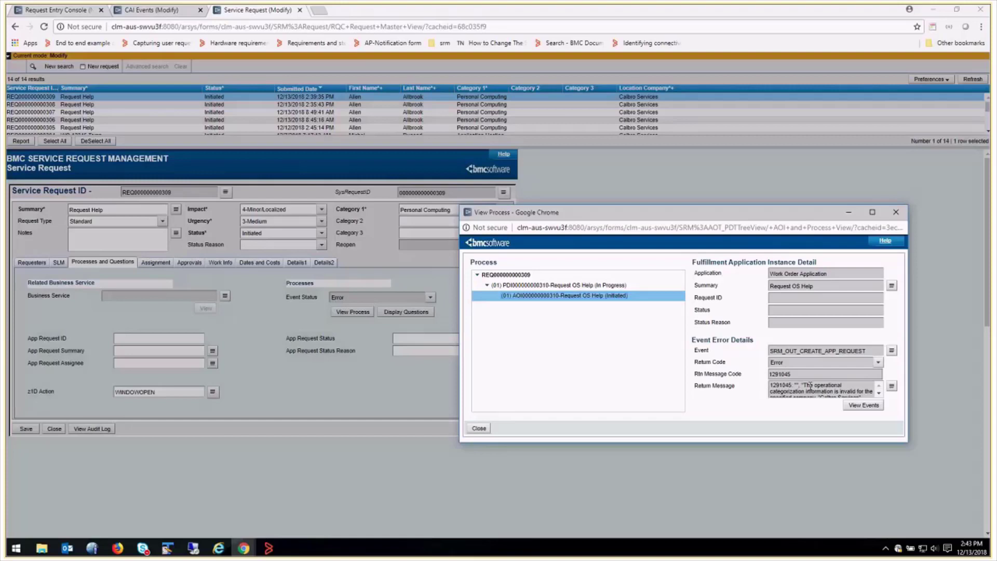
pyautogui.click(863, 405)
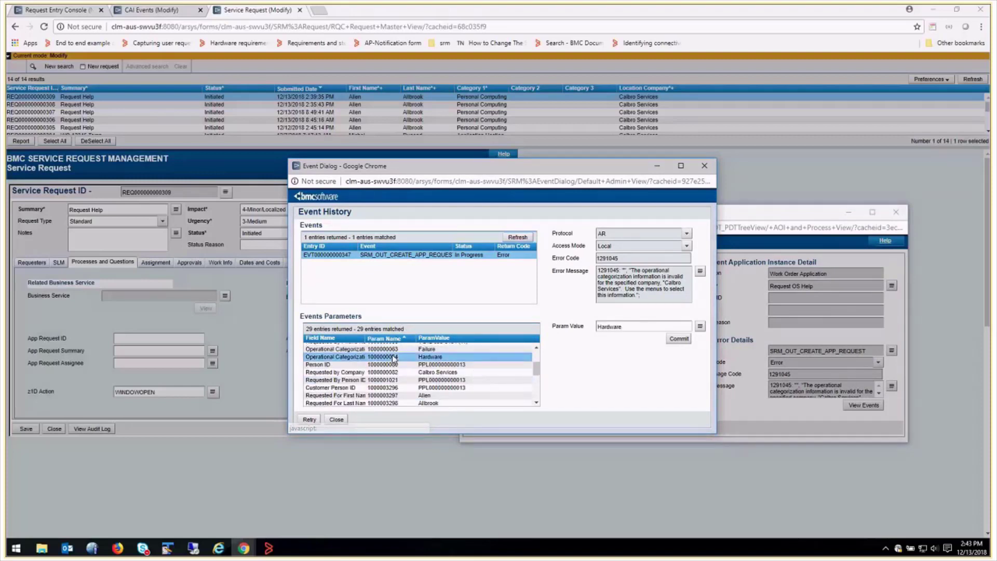
# Replace the Hardware parameter value with Capacity, commit it, and retry the event.
pyautogui.doubleClick(638, 327)
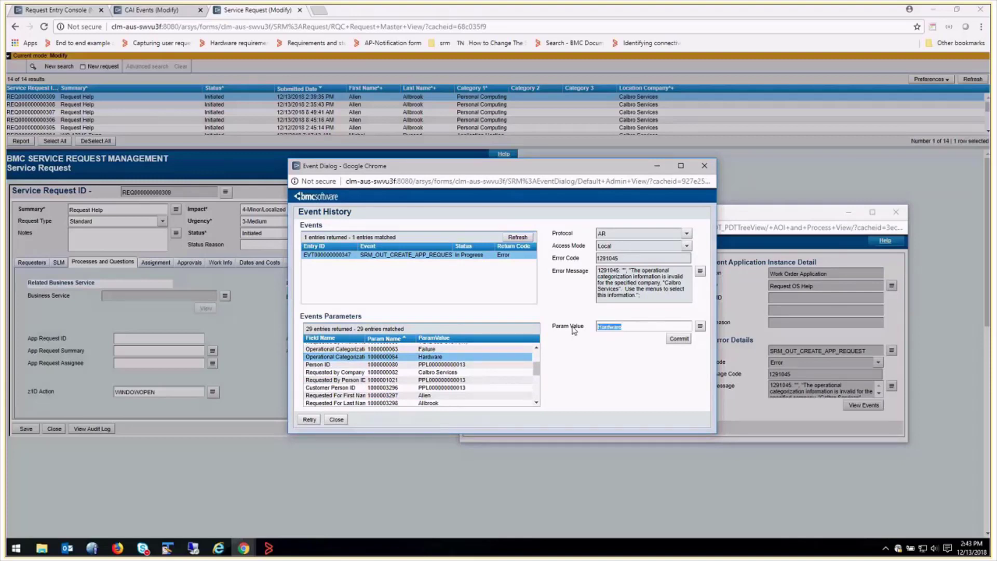
pyautogui.write('Capacity')
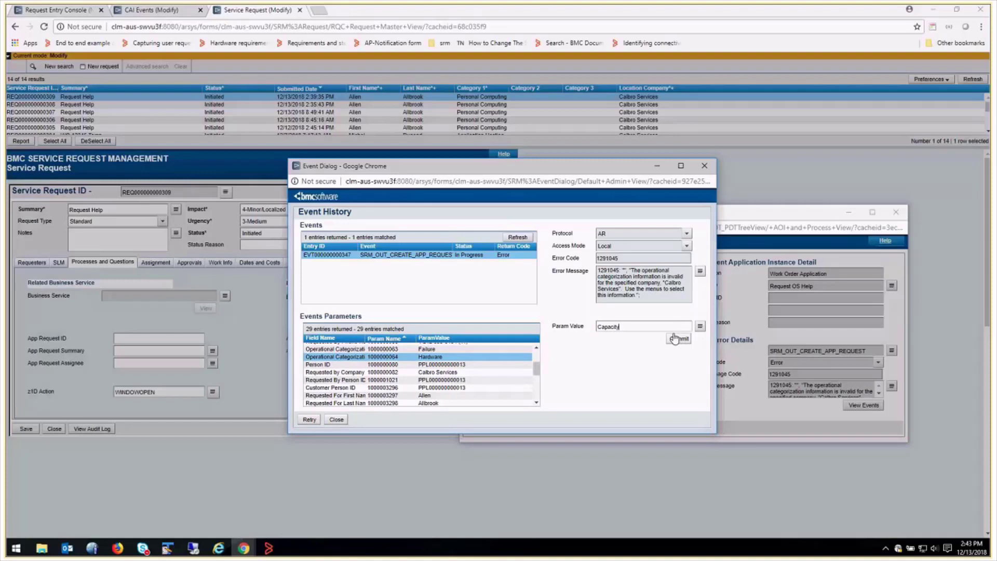
pyautogui.click(678, 338)
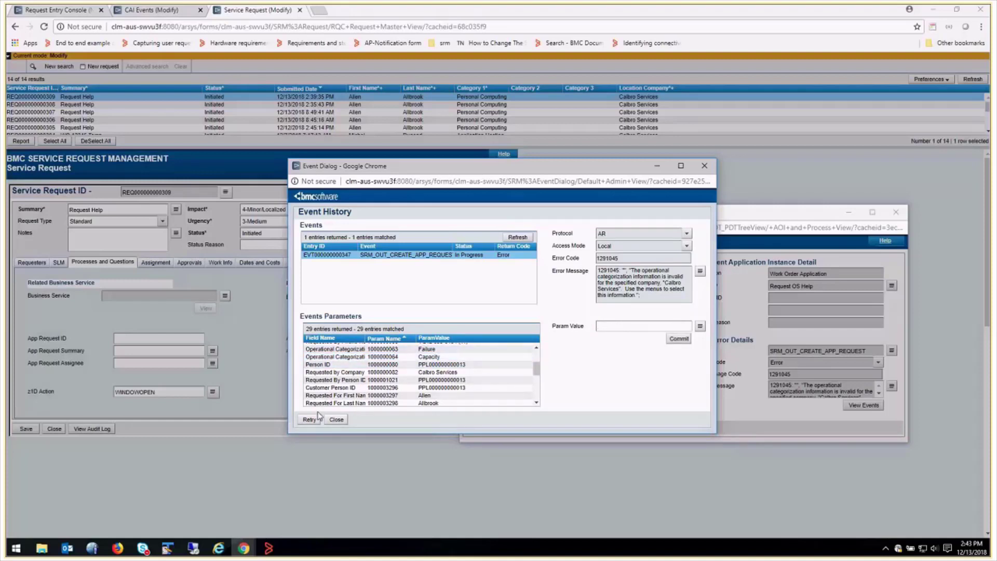
pyautogui.click(309, 419)
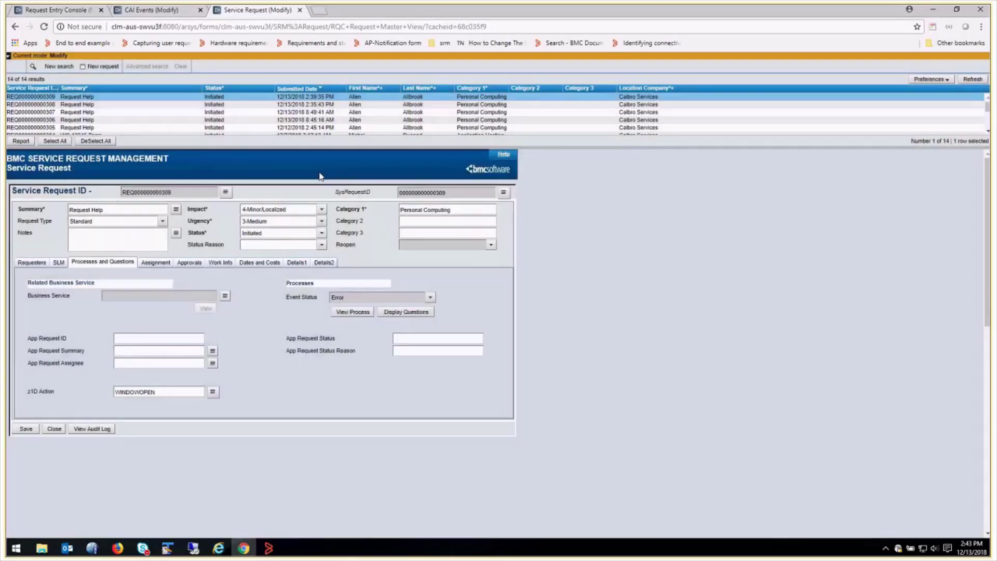
pyautogui.click(156, 10)
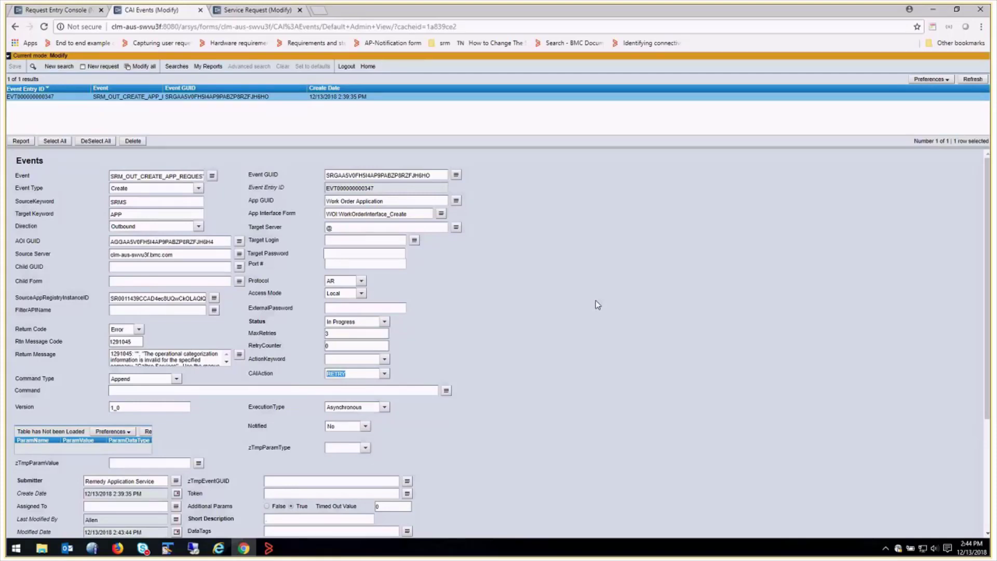
pyautogui.moveTo(640, 299)
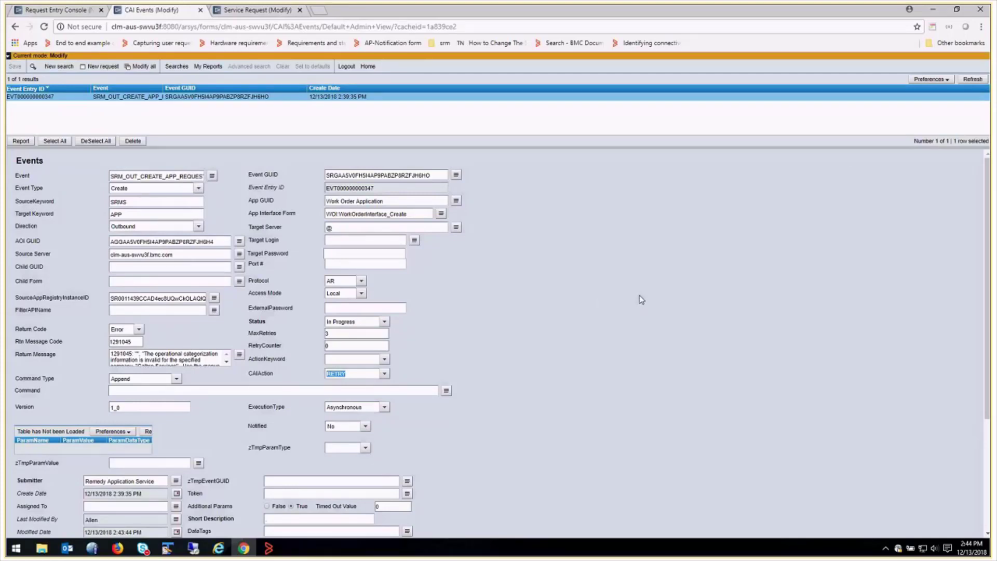
pyautogui.click(976, 79)
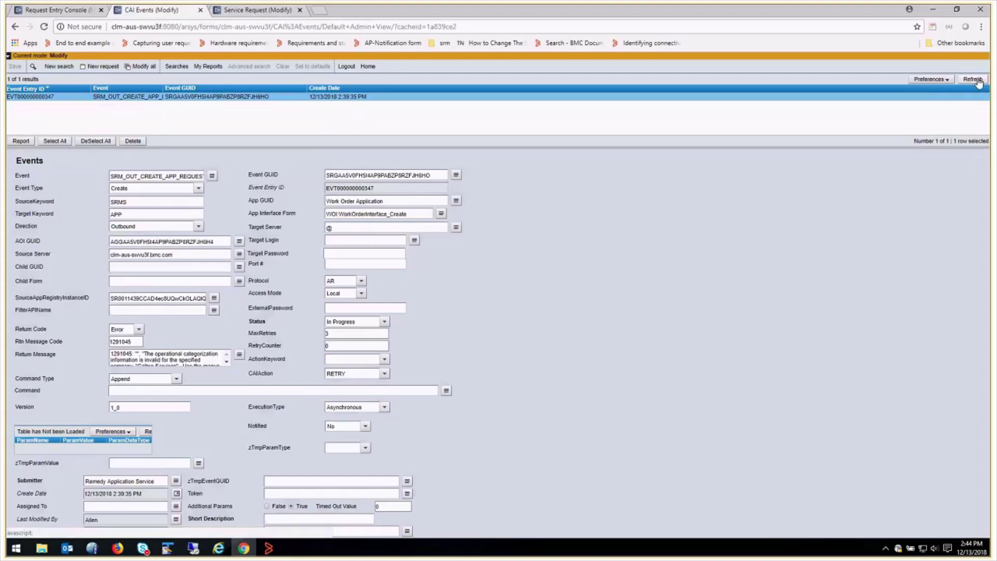
pyautogui.click(975, 80)
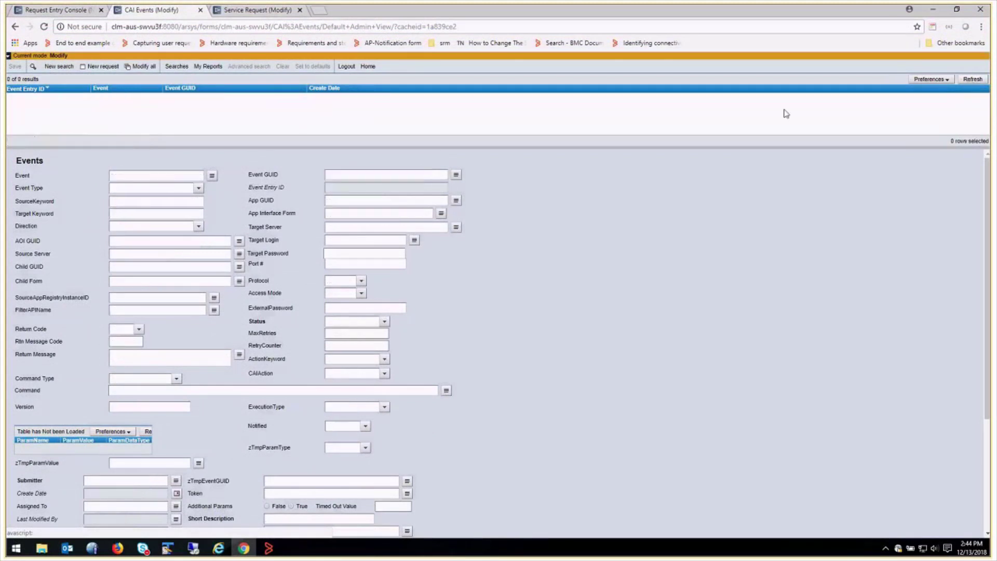
pyautogui.moveTo(581, 191)
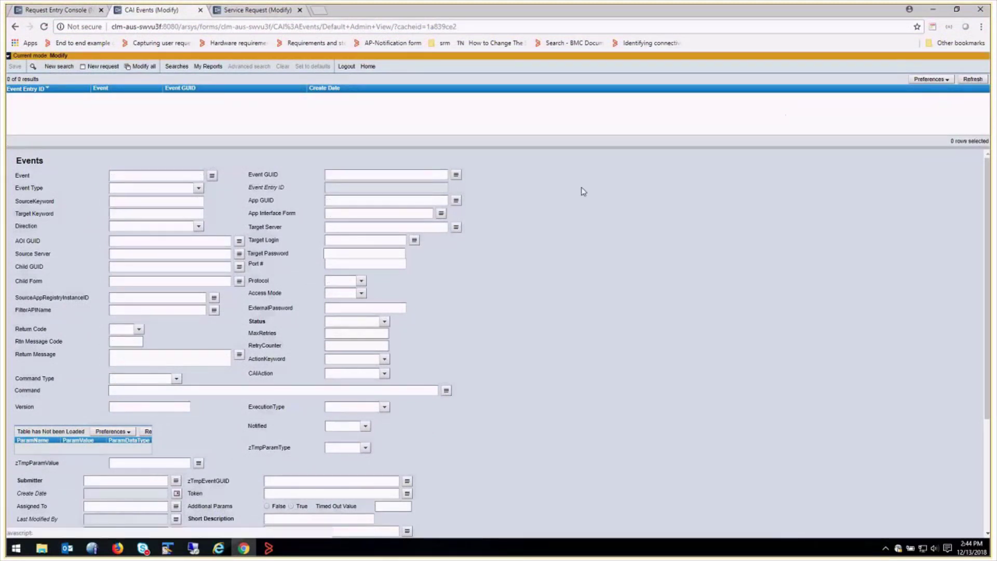
pyautogui.click(262, 11)
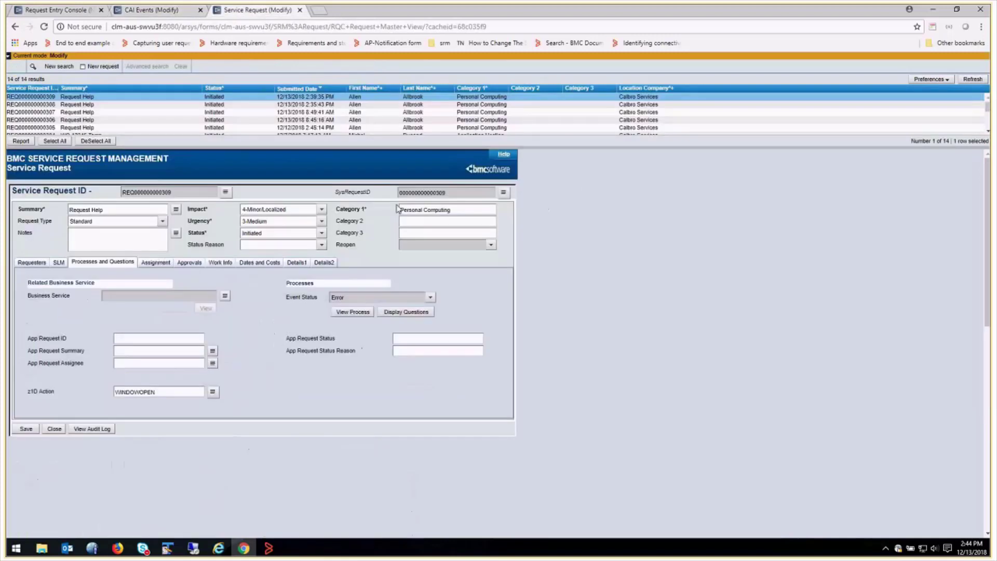